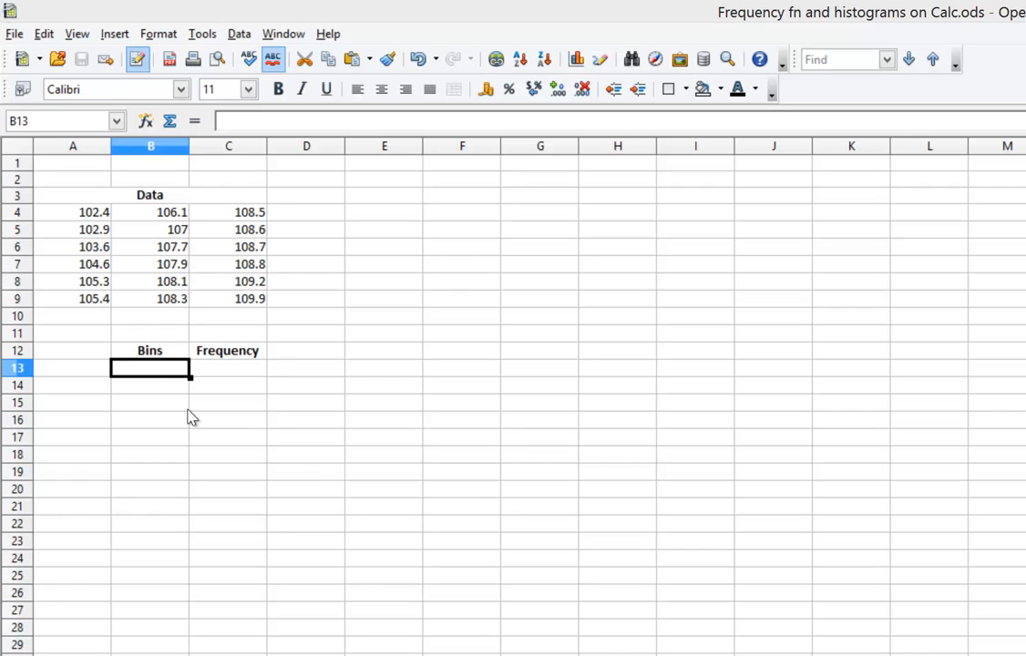
mouse_move(226, 323)
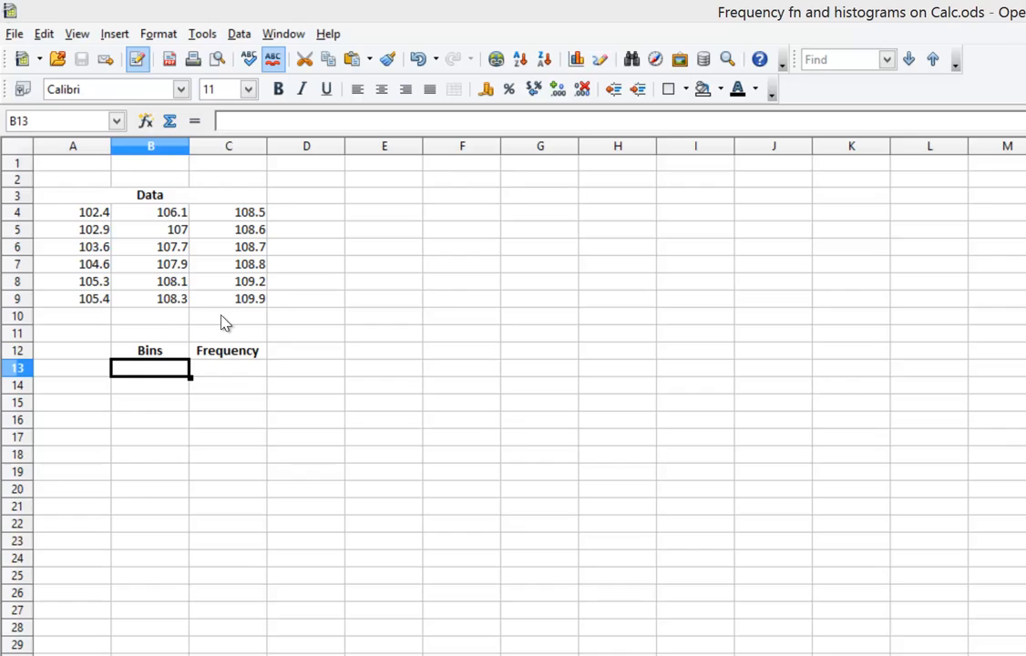
mouse_move(117, 219)
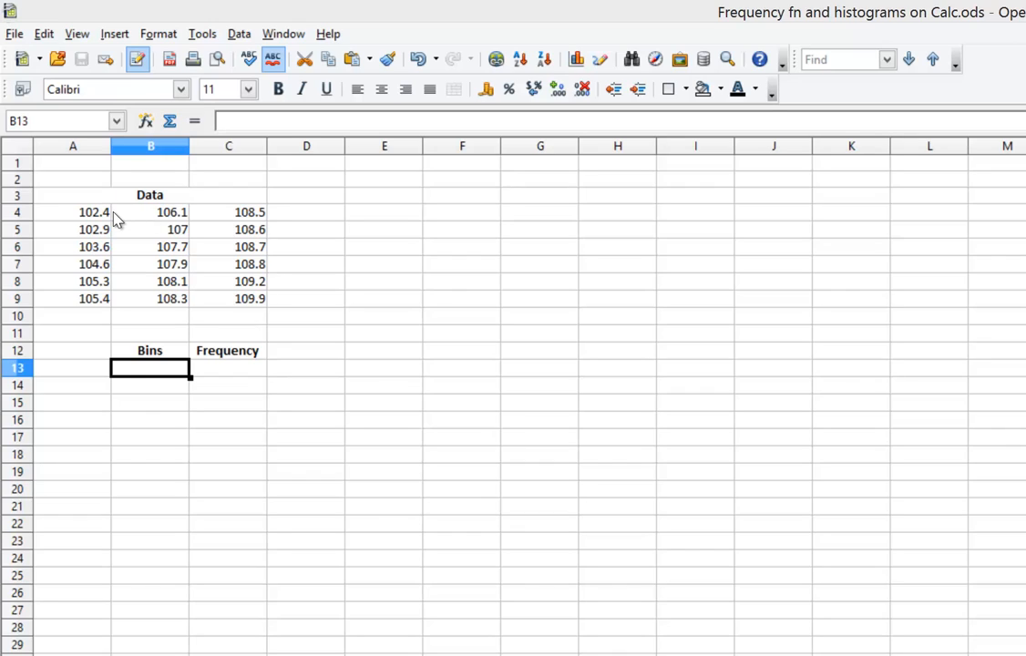
mouse_move(151, 273)
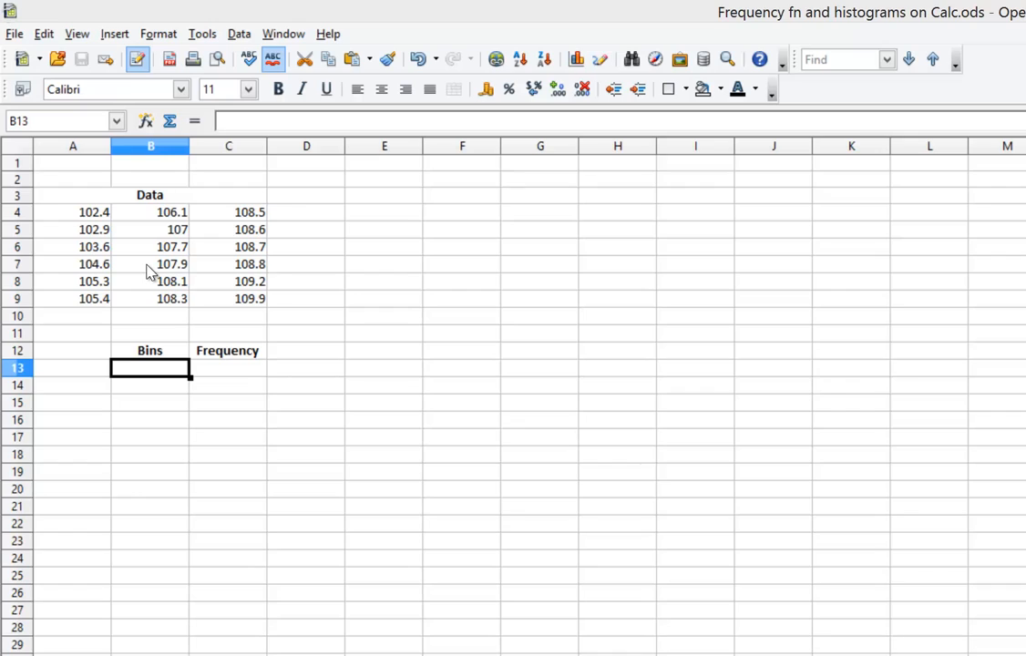
mouse_move(165, 376)
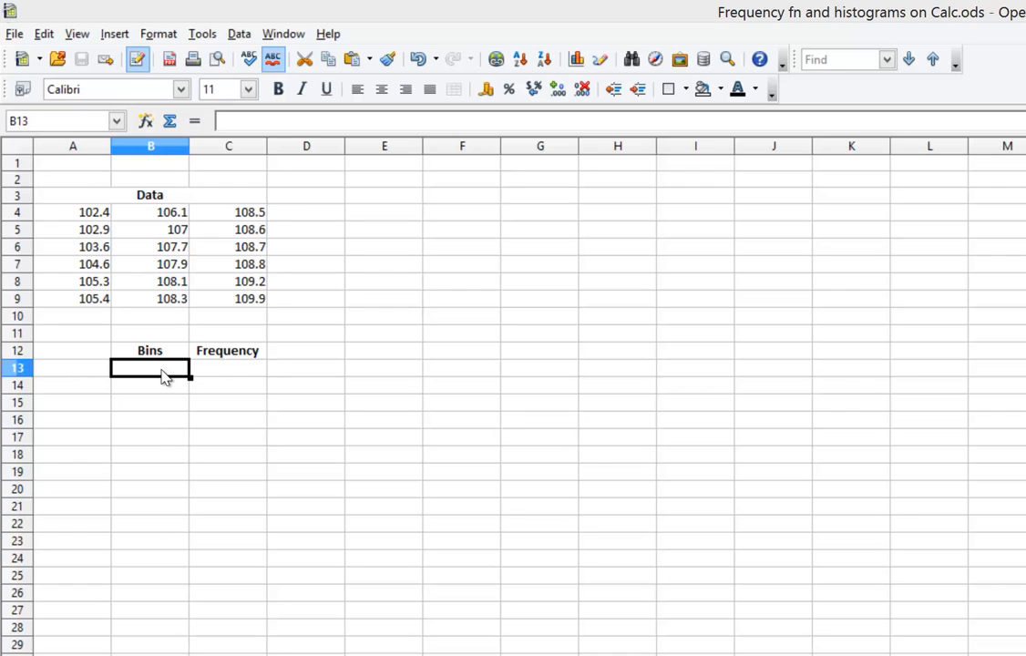
Step: Enter bin values 103 and 105 and fill the series down to 111
type("103")
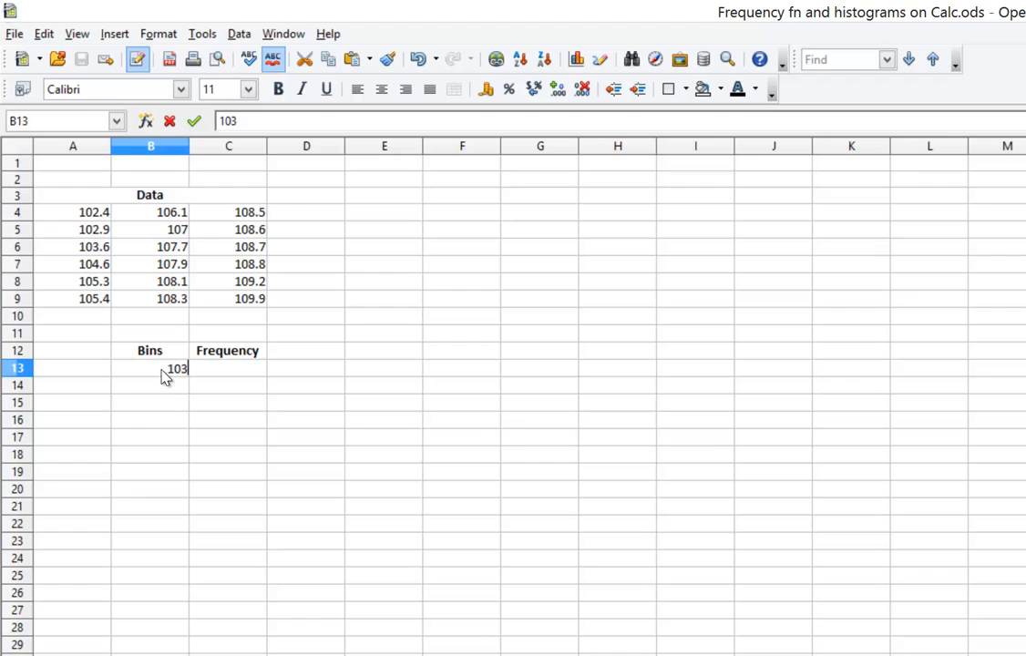
key("Return")
type("105")
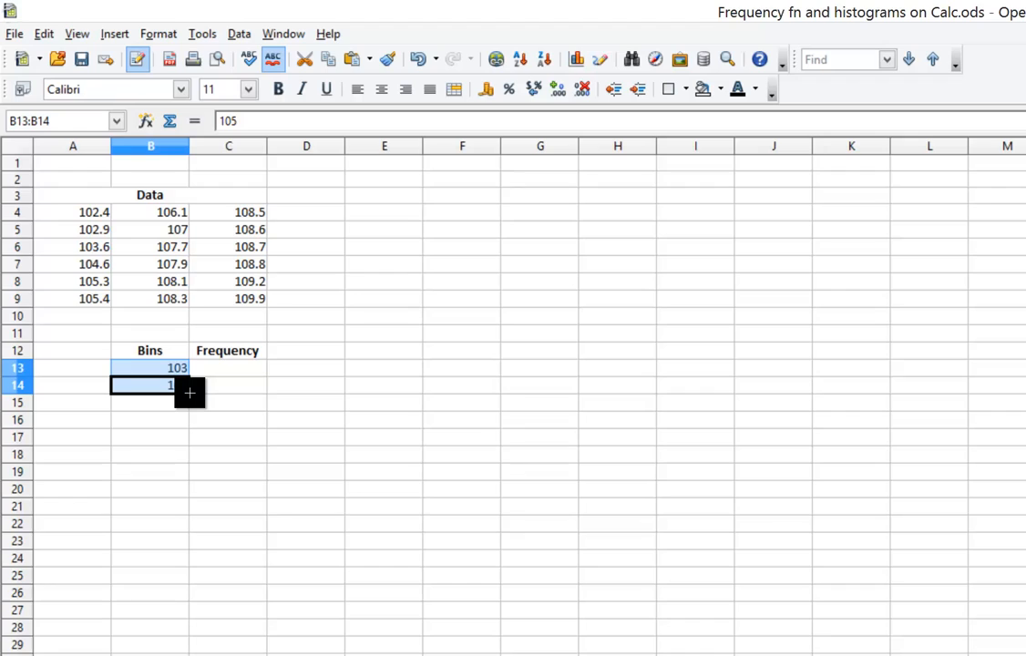
left_click_drag(189, 393, 188, 428)
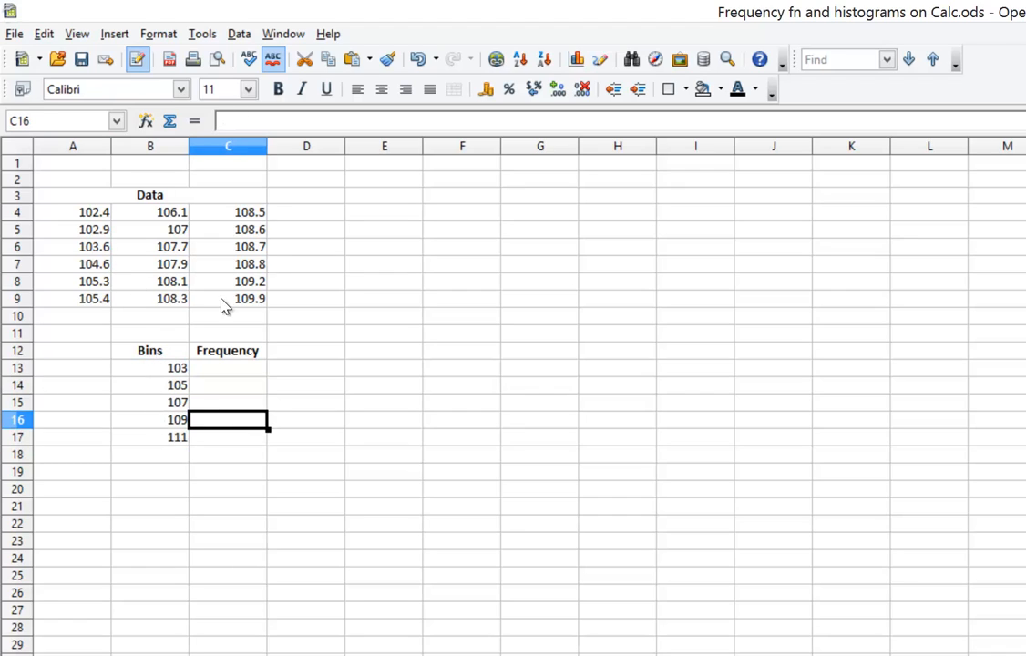
mouse_move(245, 301)
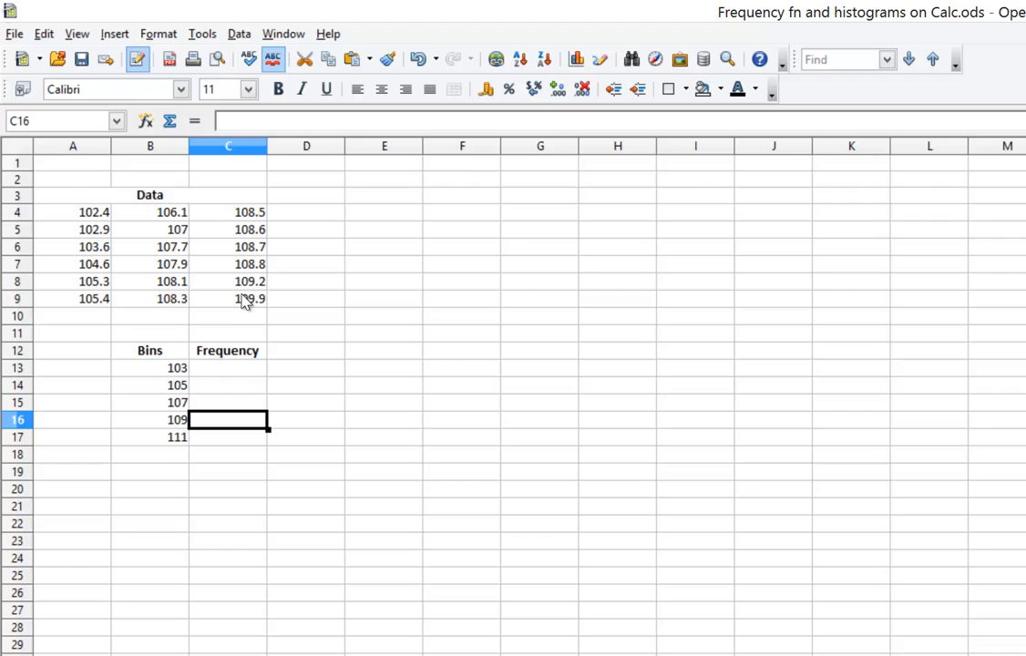
mouse_move(201, 422)
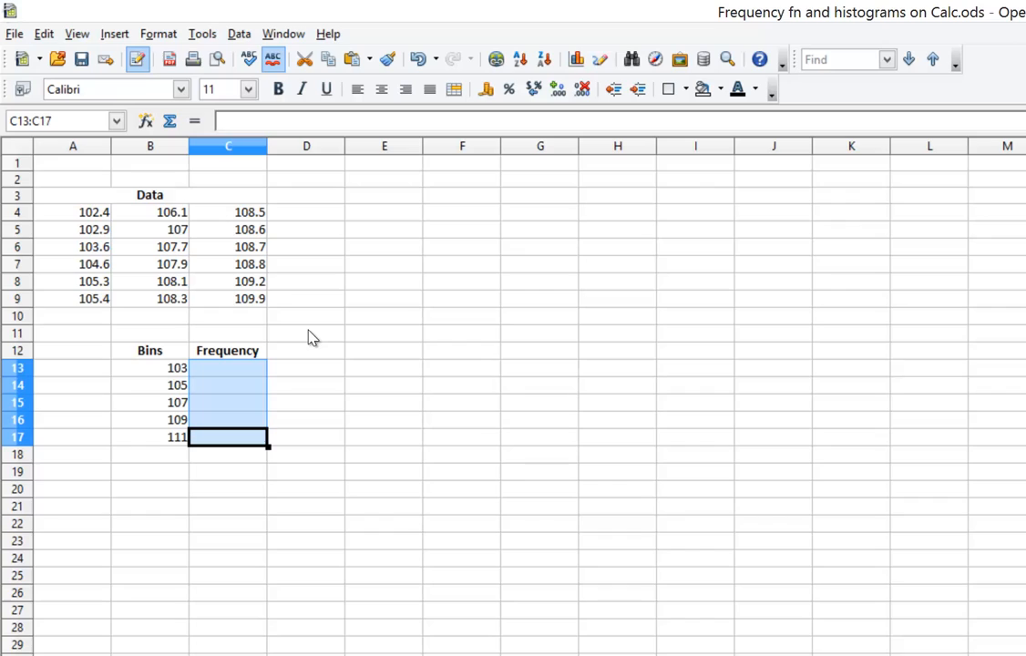
Step: Start typing the =FREQUENCY(A4:C9; array formula for the Frequency column
type("=")
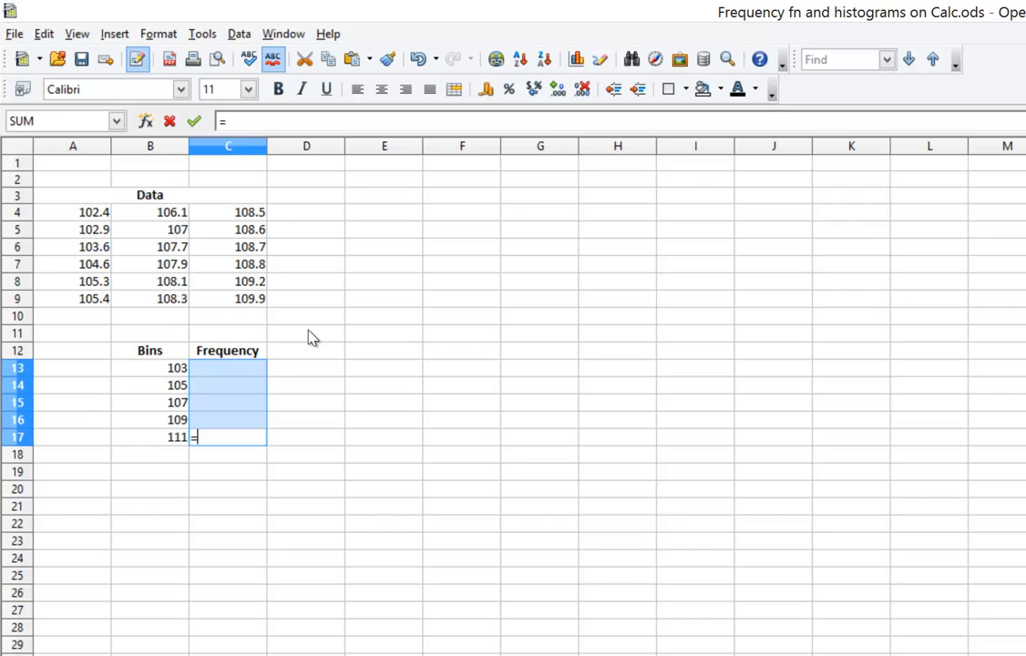
type("freque")
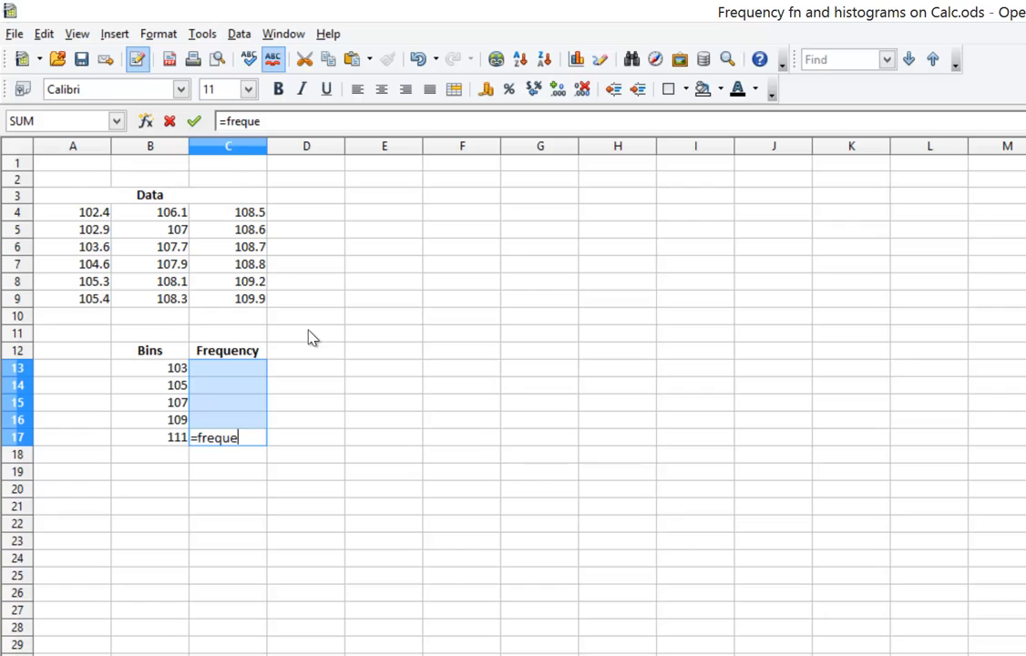
type("ncy")
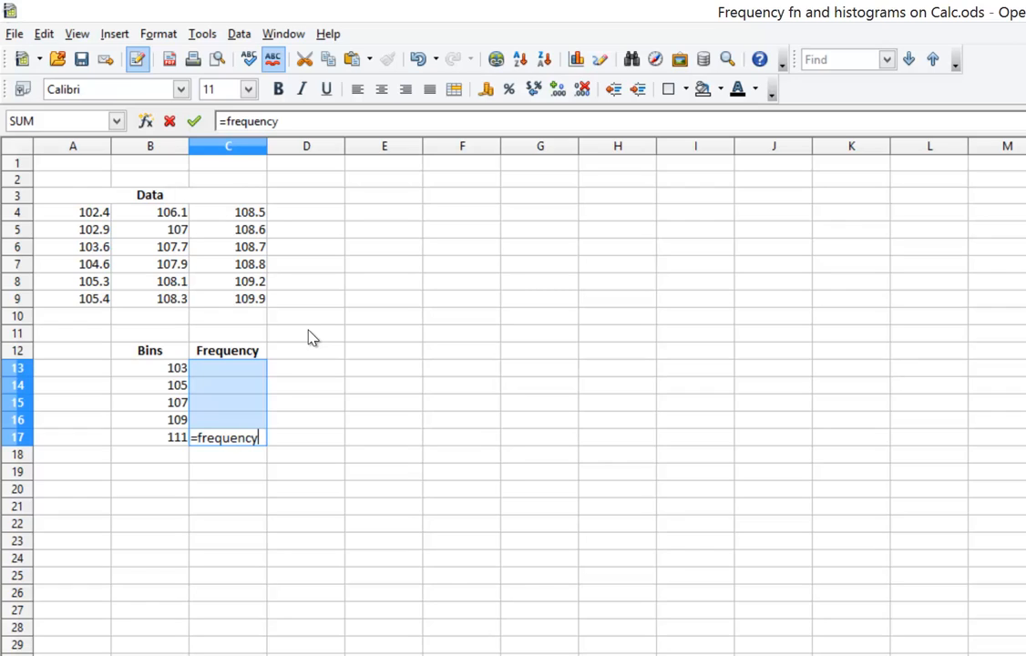
type("(A4:C9")
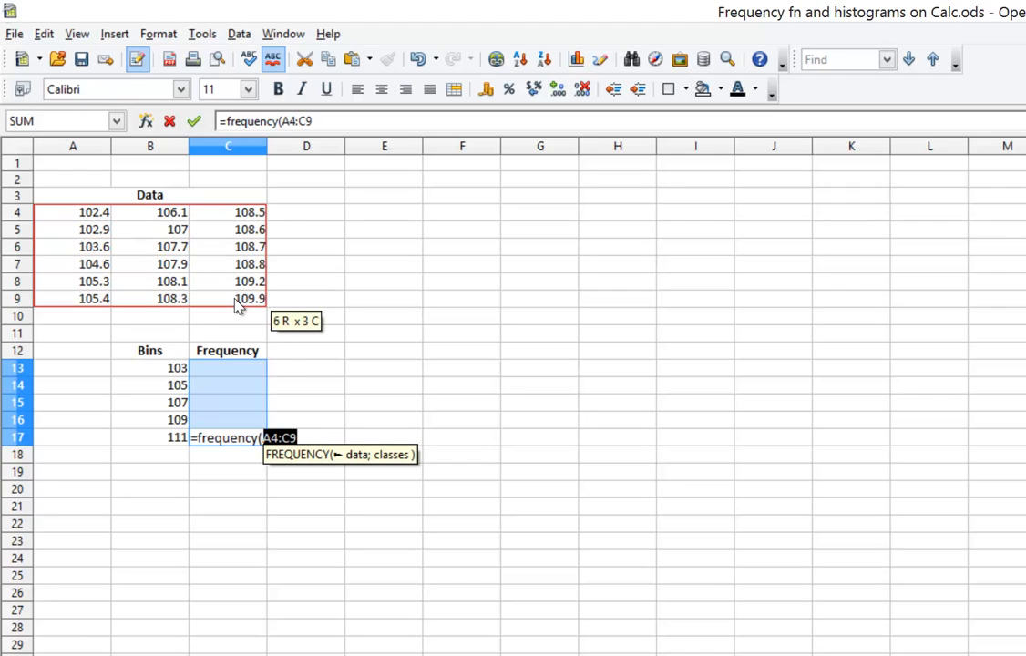
type(";")
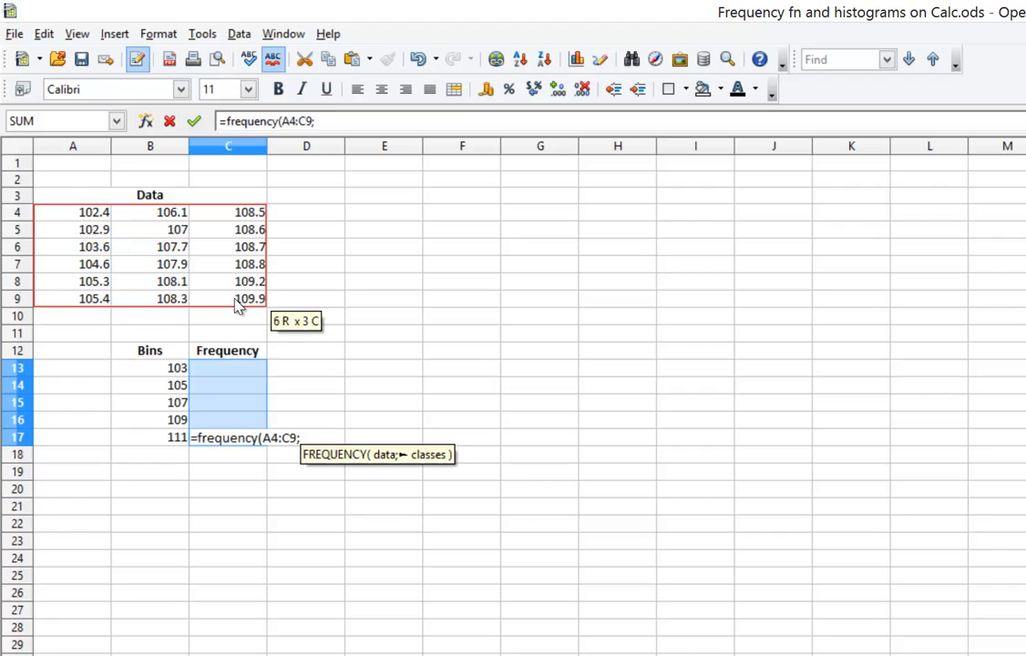
mouse_move(191, 397)
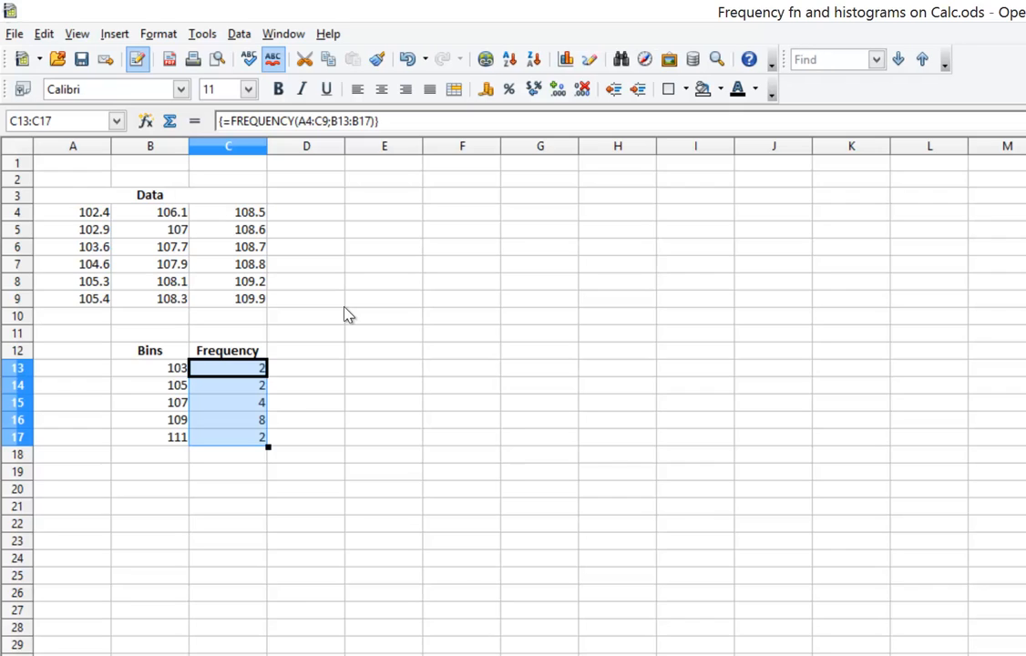
Step: Deselect the results and select B12:C17, the Bins and Frequency table
left_click(307, 299)
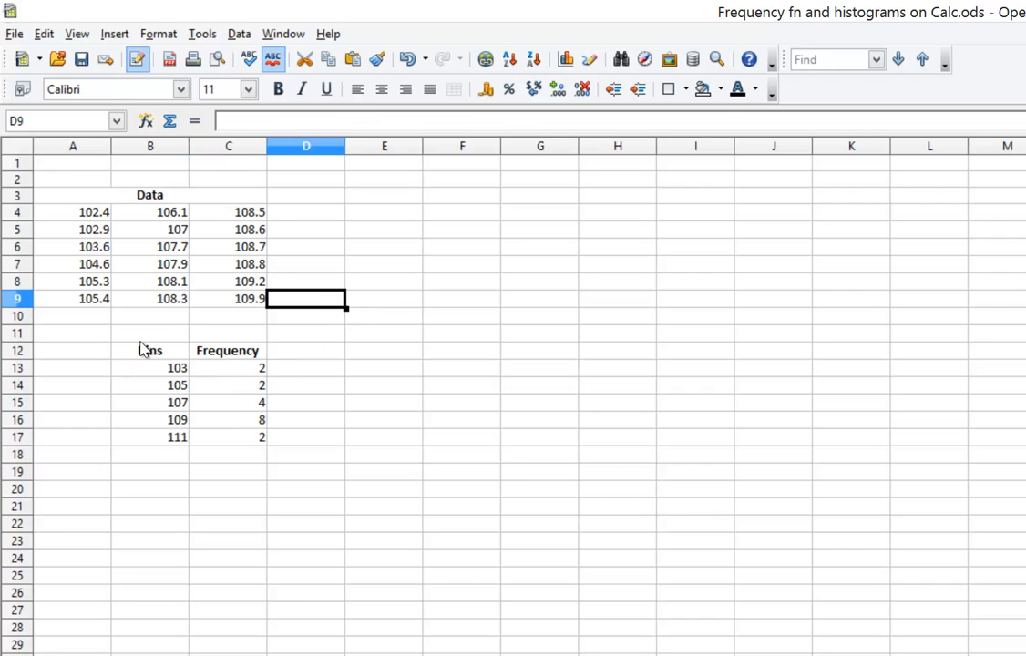
left_click_drag(149, 350, 227, 419)
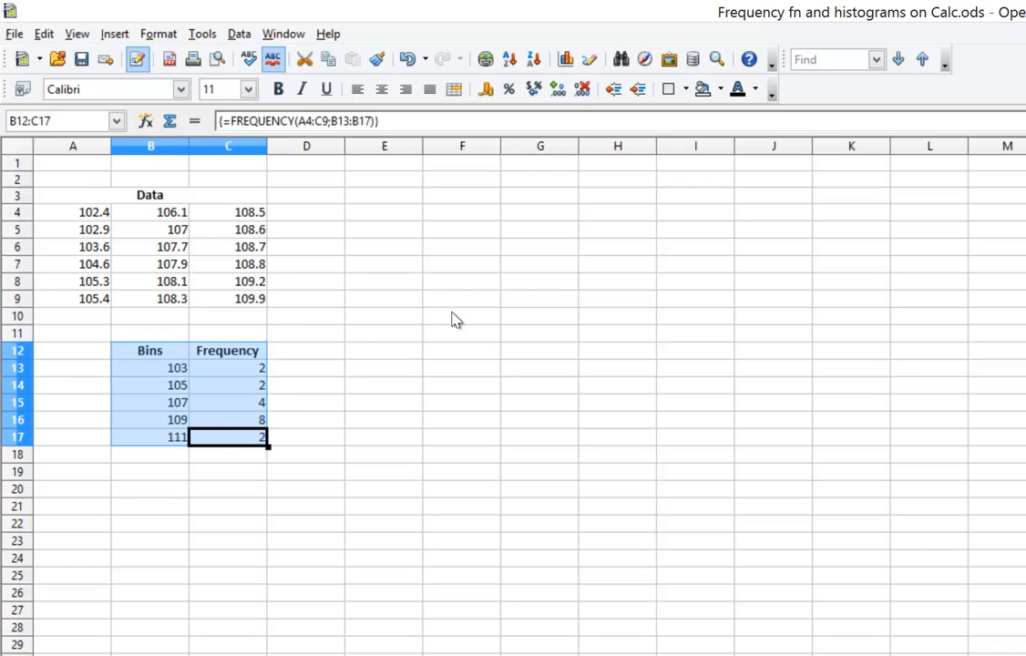
mouse_move(566, 58)
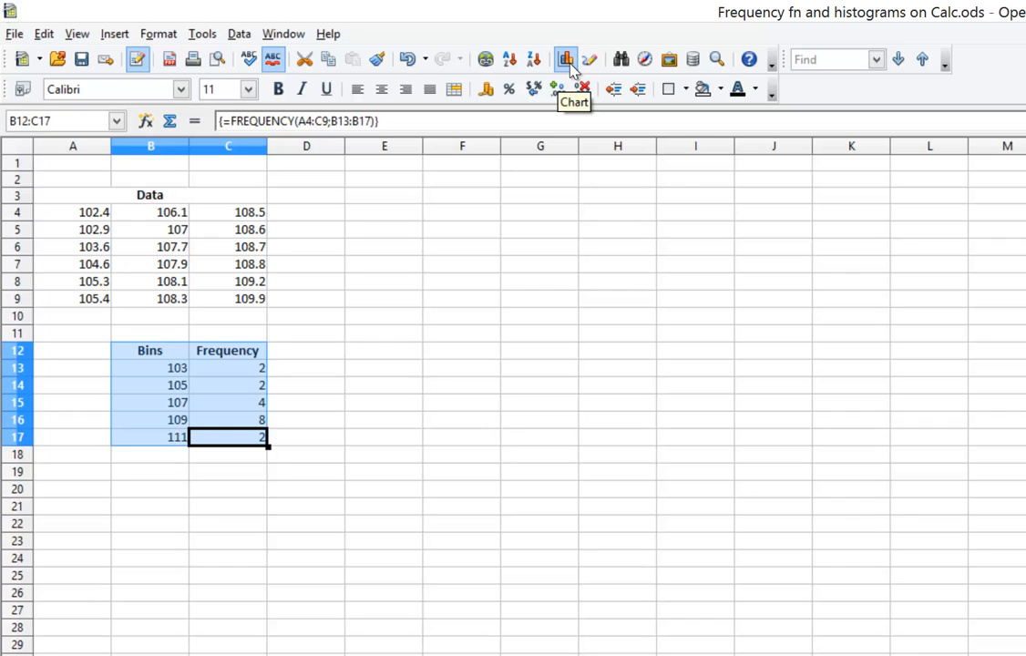
Step: Insert a column chart from the selected Bins and Frequency table
left_click(566, 58)
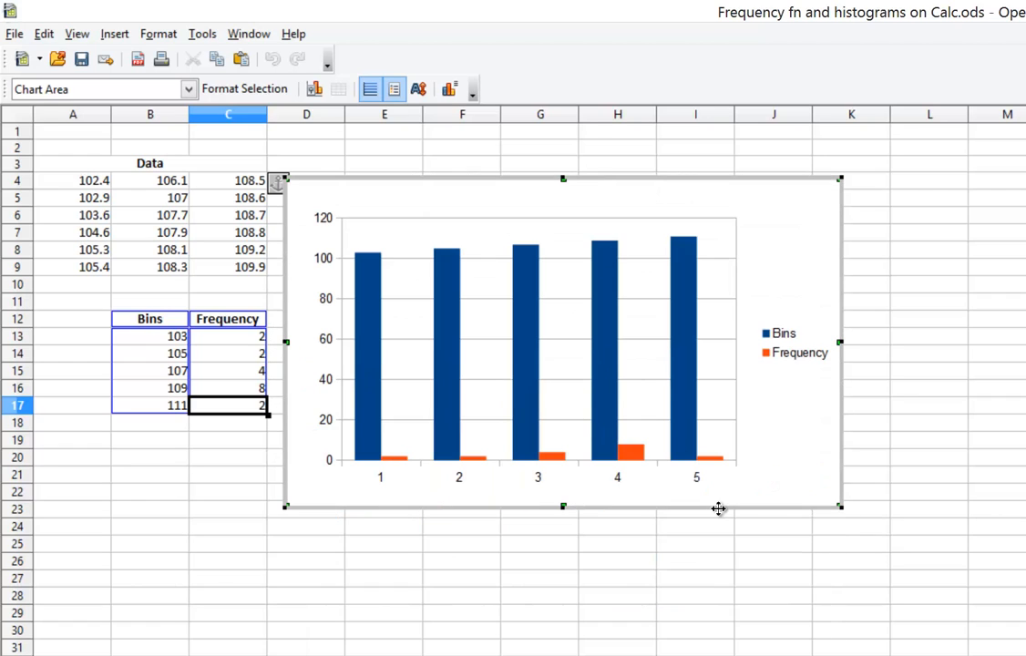
mouse_move(363, 327)
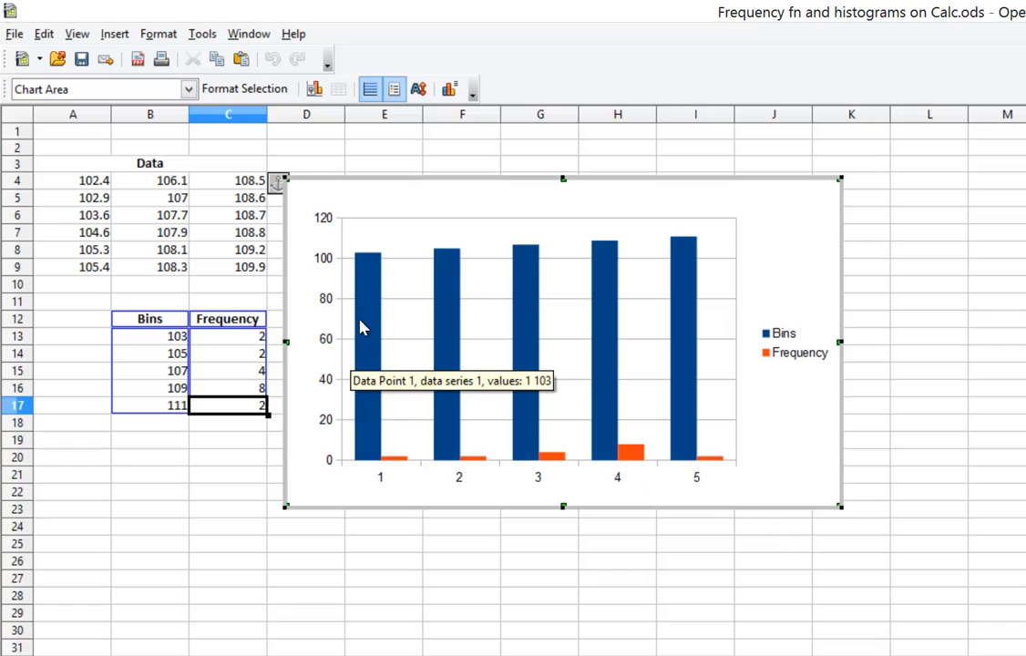
mouse_move(219, 353)
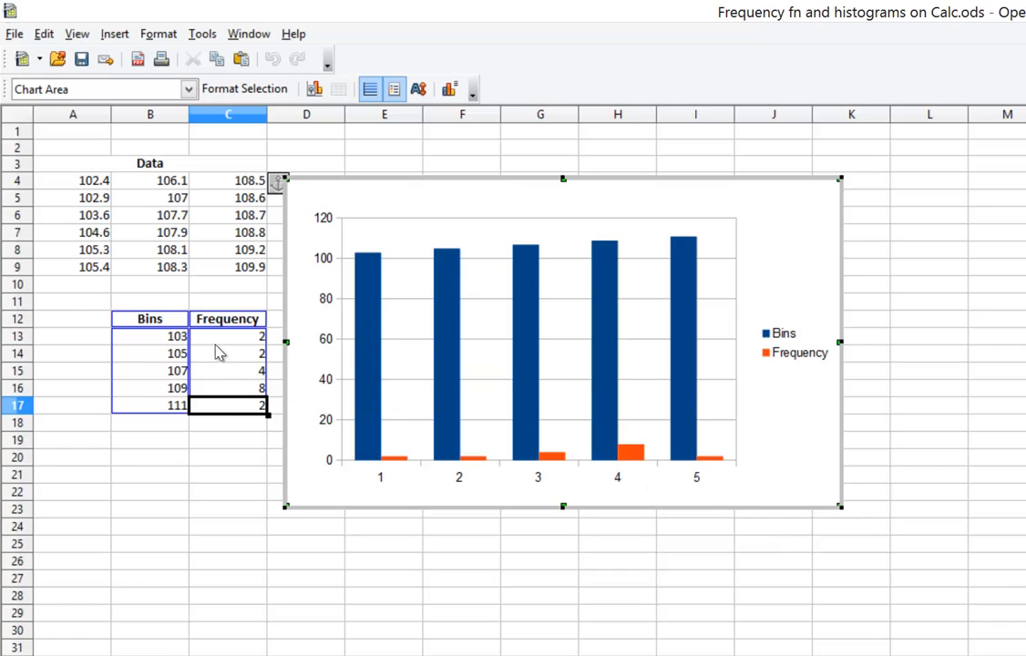
mouse_move(372, 360)
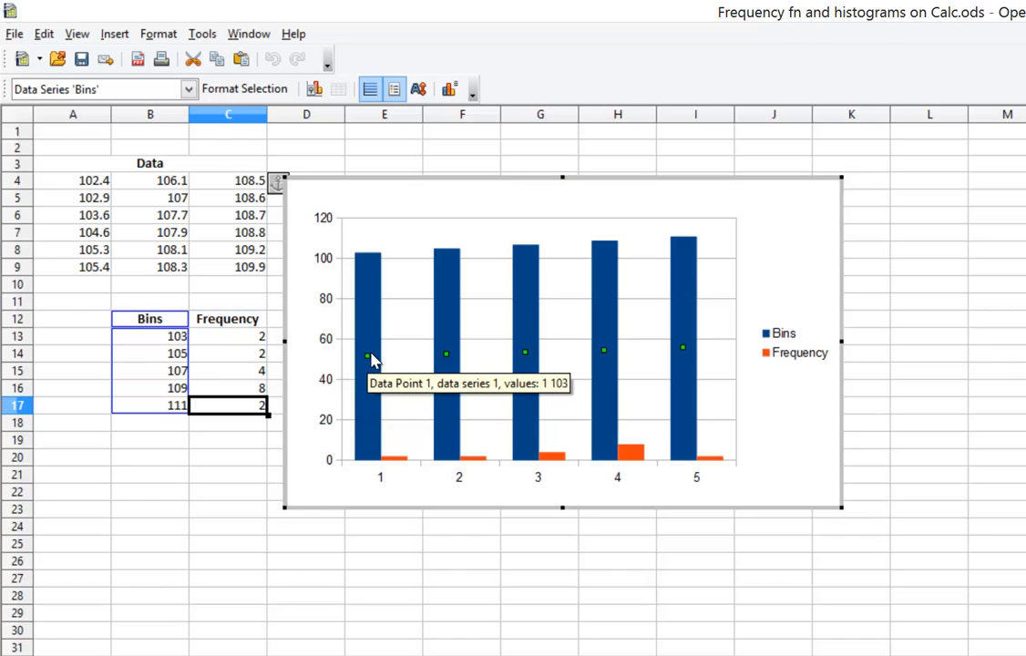
mouse_move(371, 349)
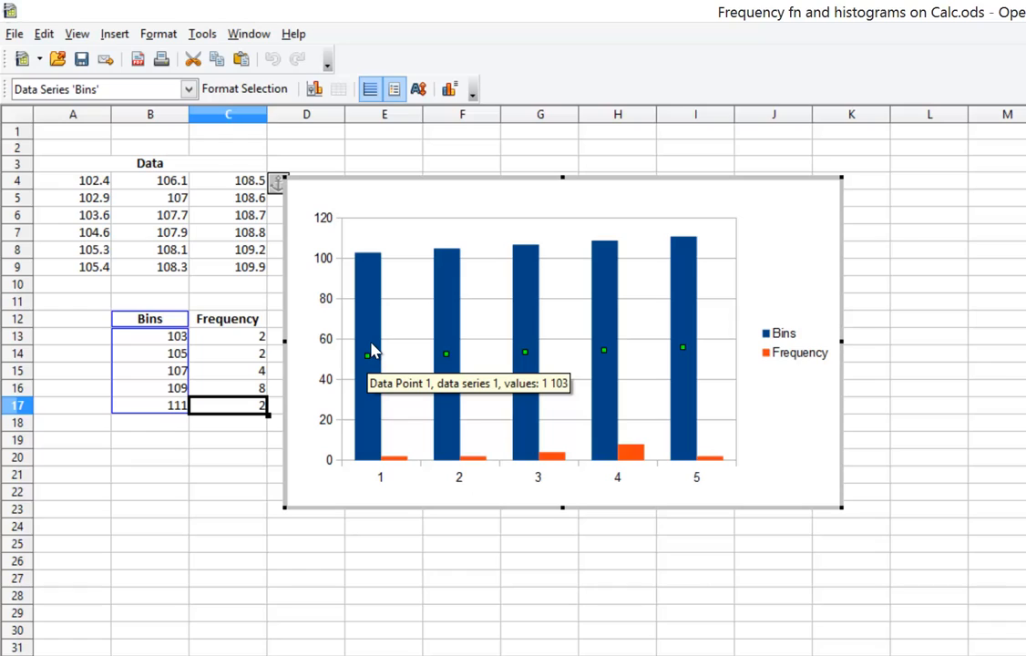
mouse_move(372, 349)
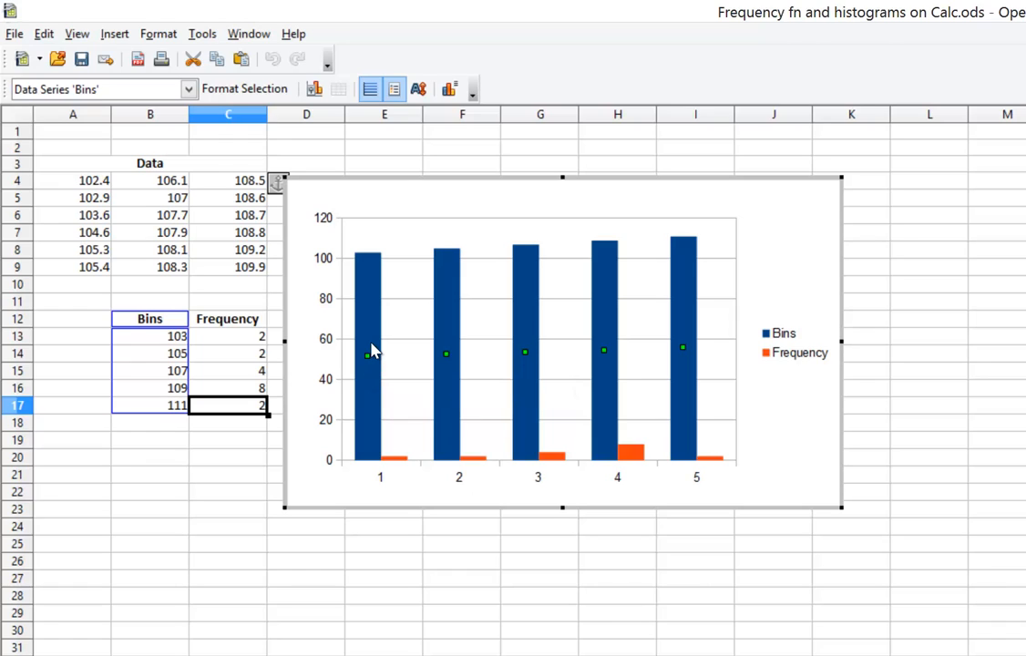
Step: Remove the Bins series via Data Ranges, keeping Frequency C13:C17 as Y-values
right_click(372, 351)
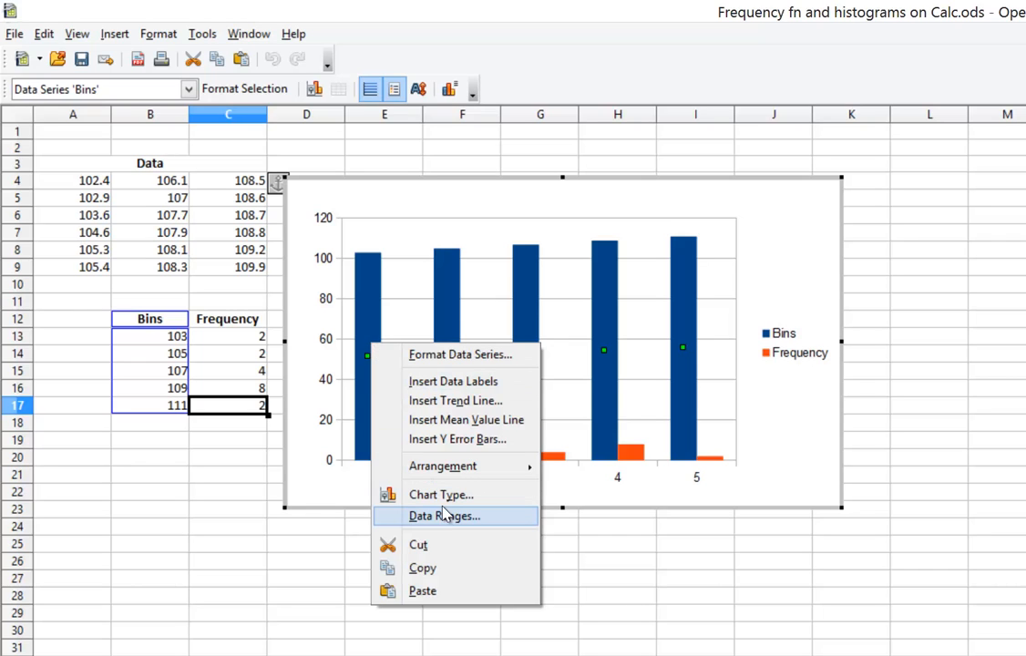
left_click(444, 516)
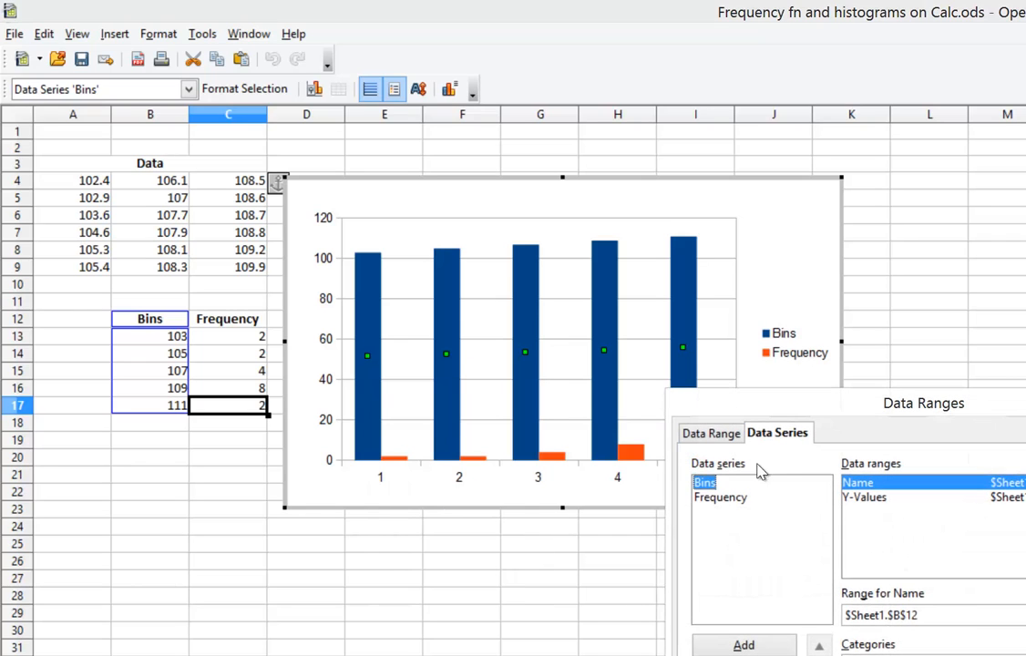
left_click_drag(923, 403, 556, 338)
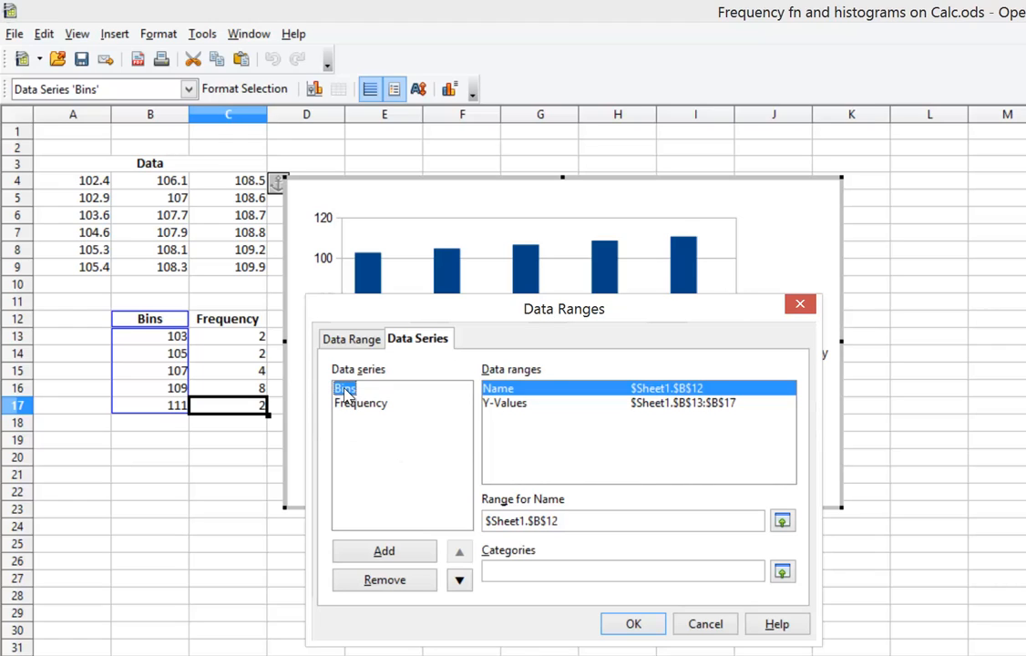
left_click(384, 580)
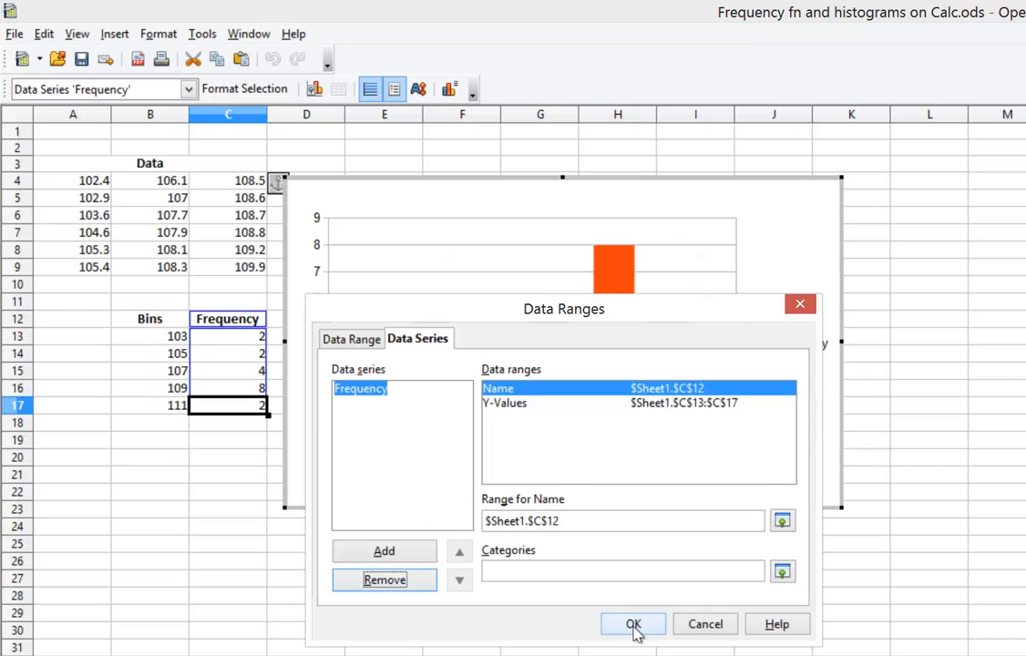
left_click(634, 624)
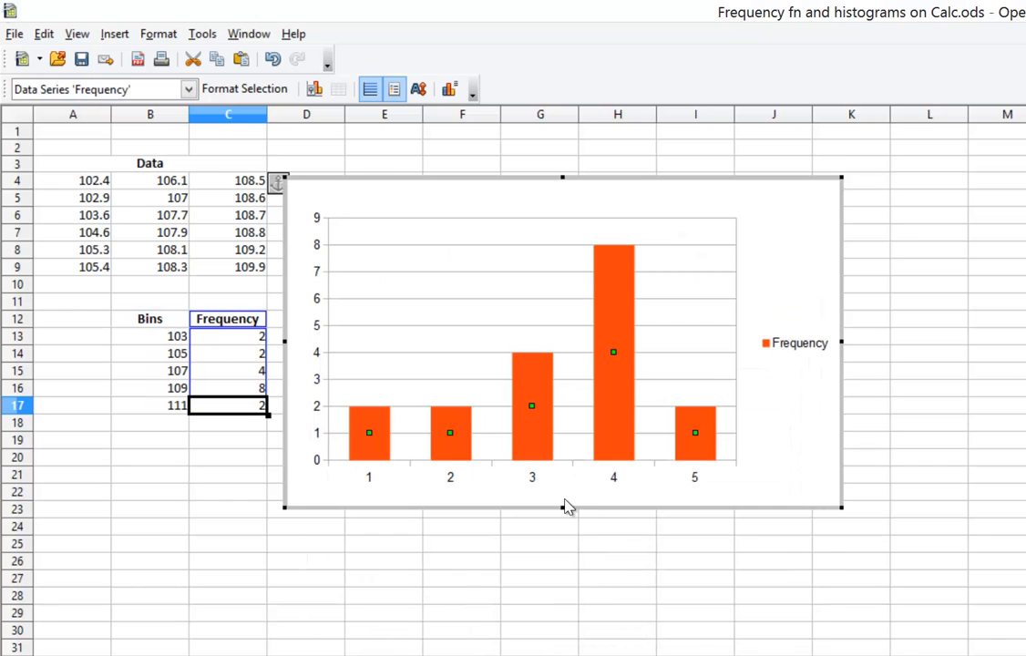
mouse_move(565, 507)
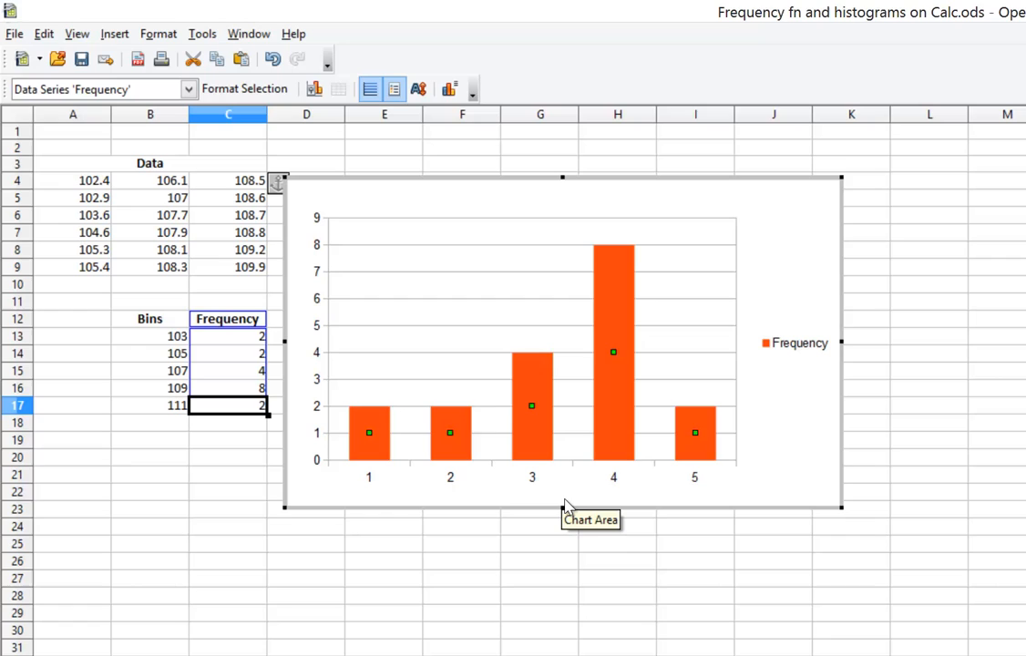
mouse_move(695, 433)
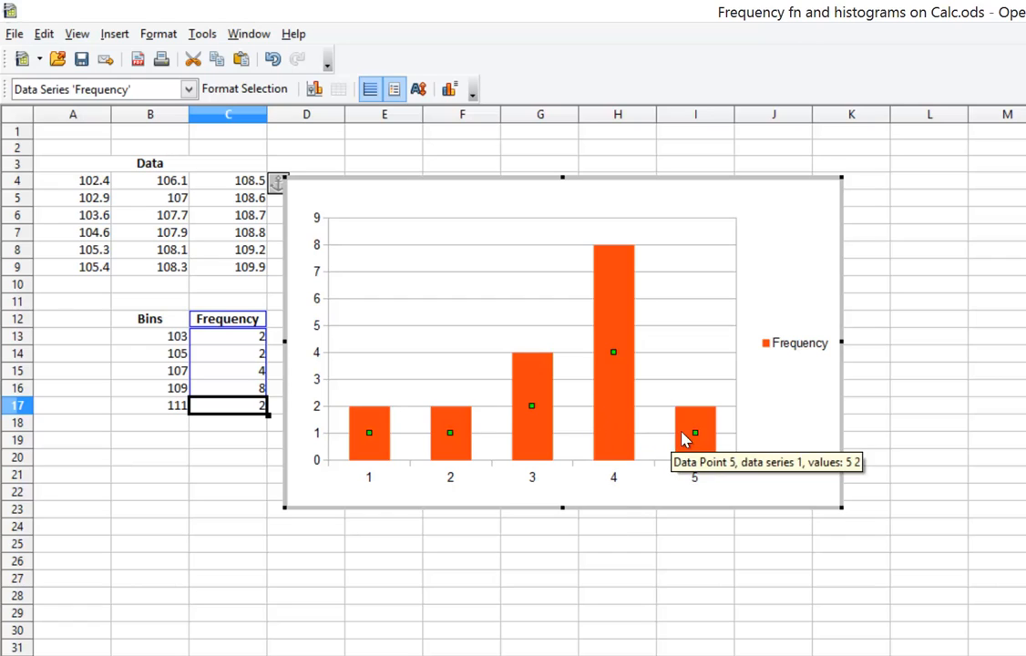
mouse_move(136, 354)
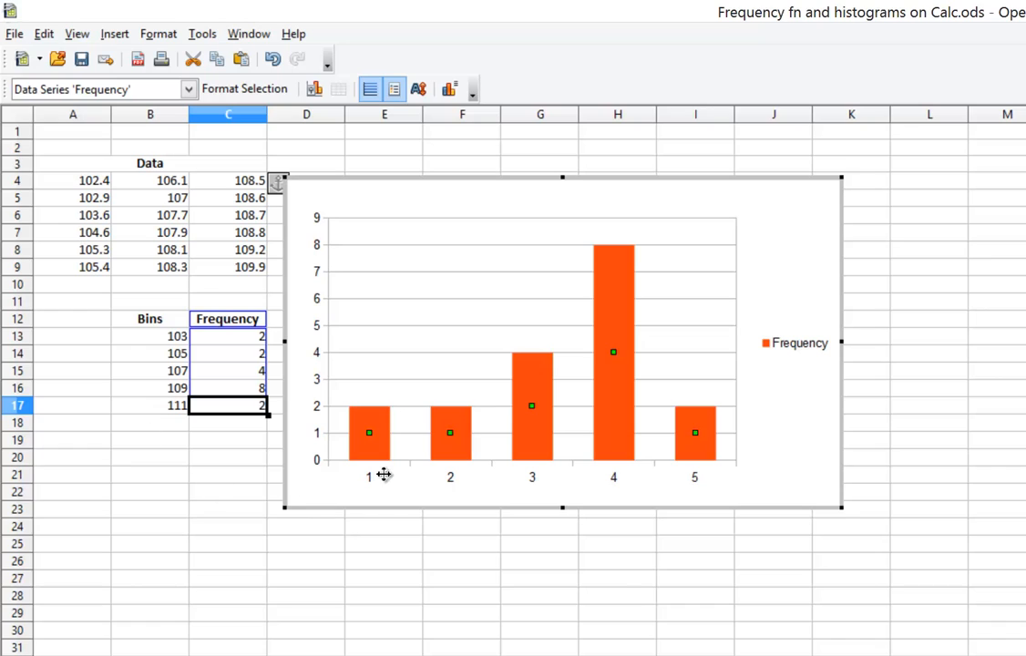
mouse_move(353, 494)
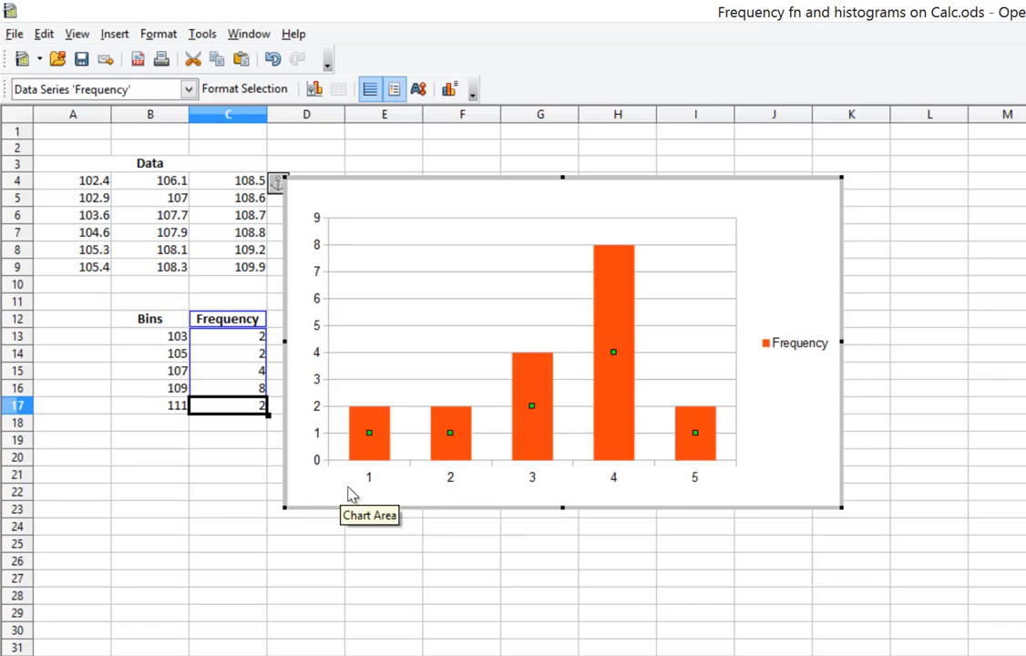
mouse_move(517, 459)
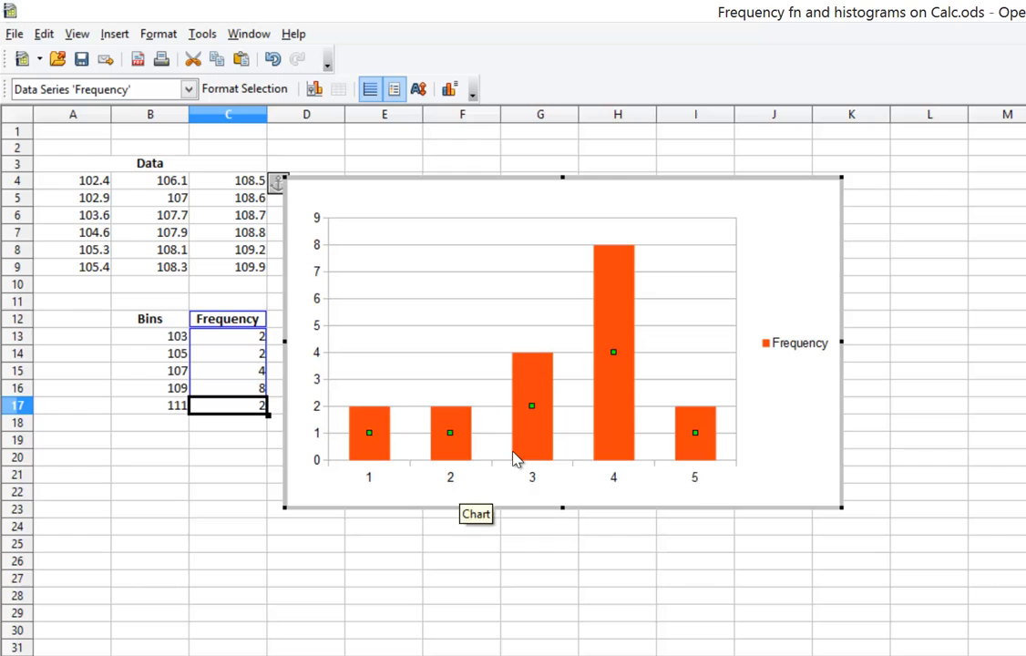
Step: Set the chart categories to $Sheet1.$B$13:$B$17 in Data Ranges
right_click(532, 433)
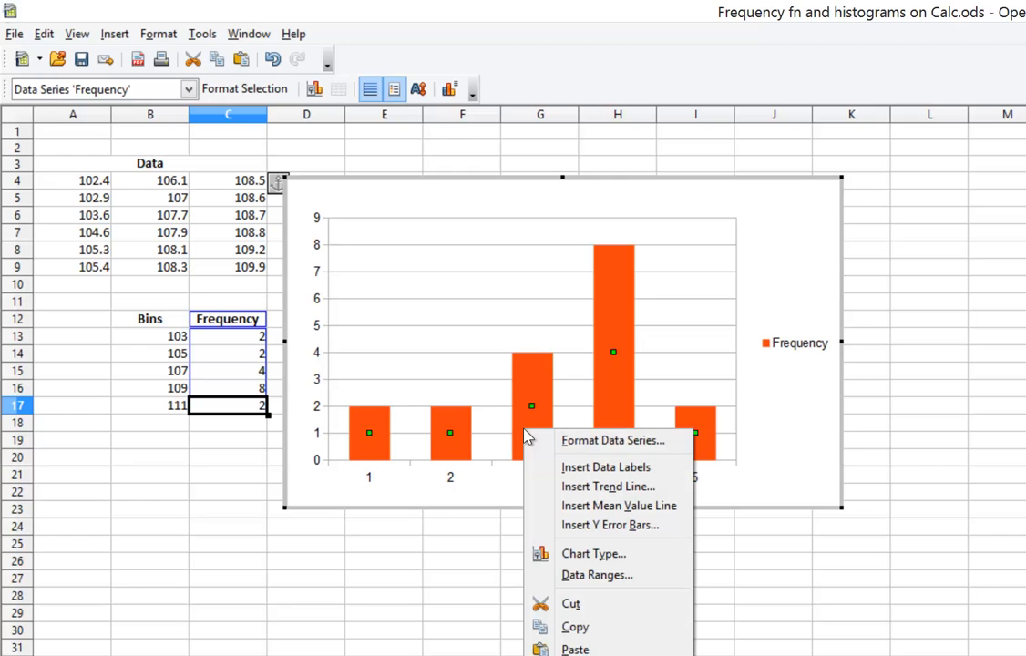
mouse_move(597, 575)
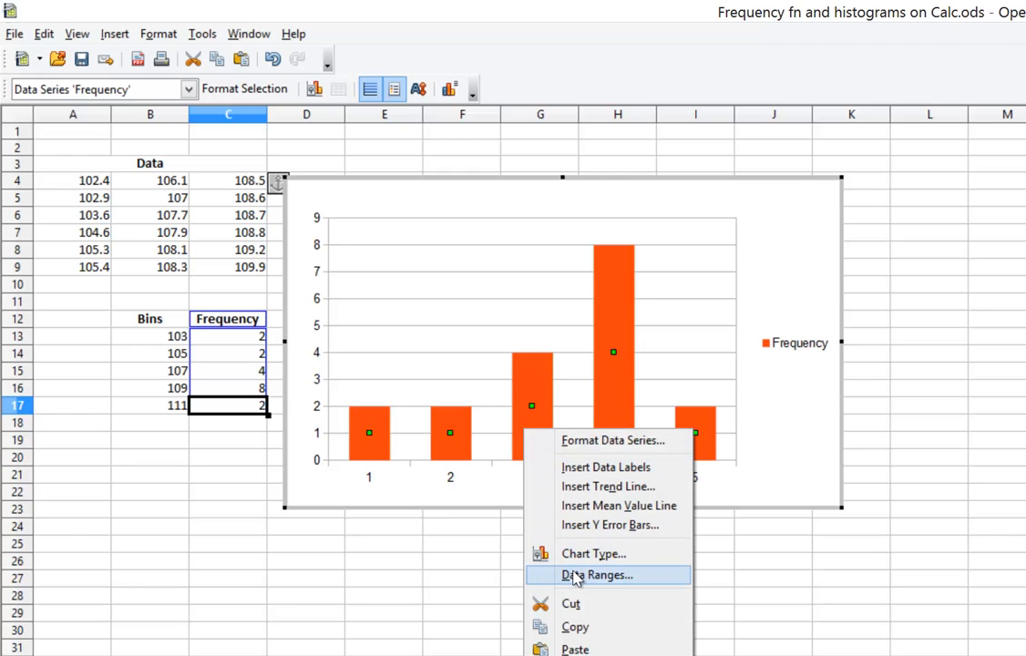
left_click(597, 575)
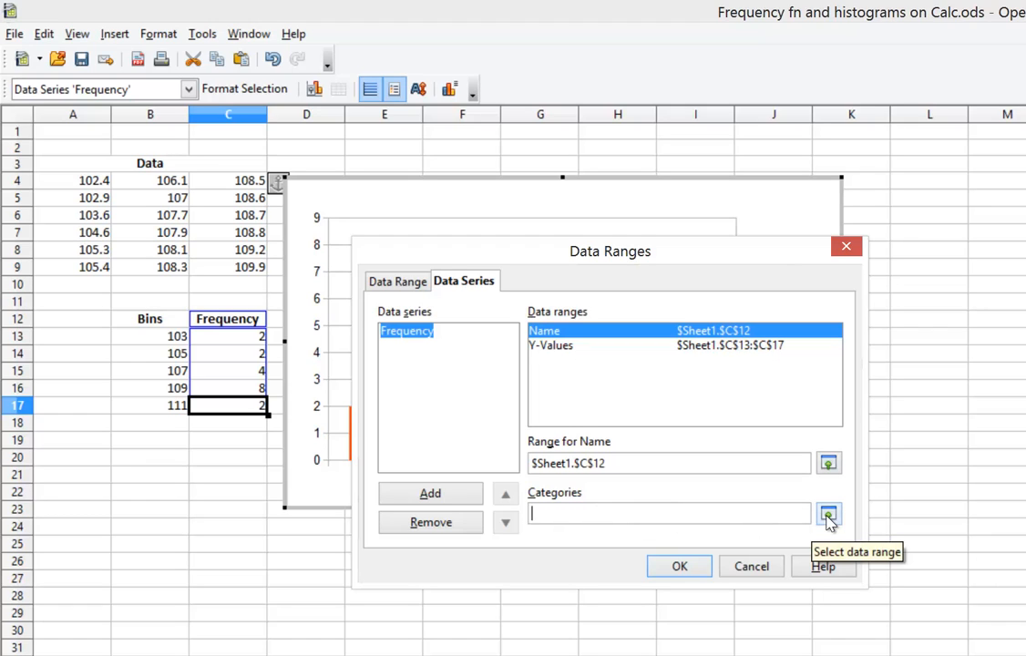
left_click(828, 515)
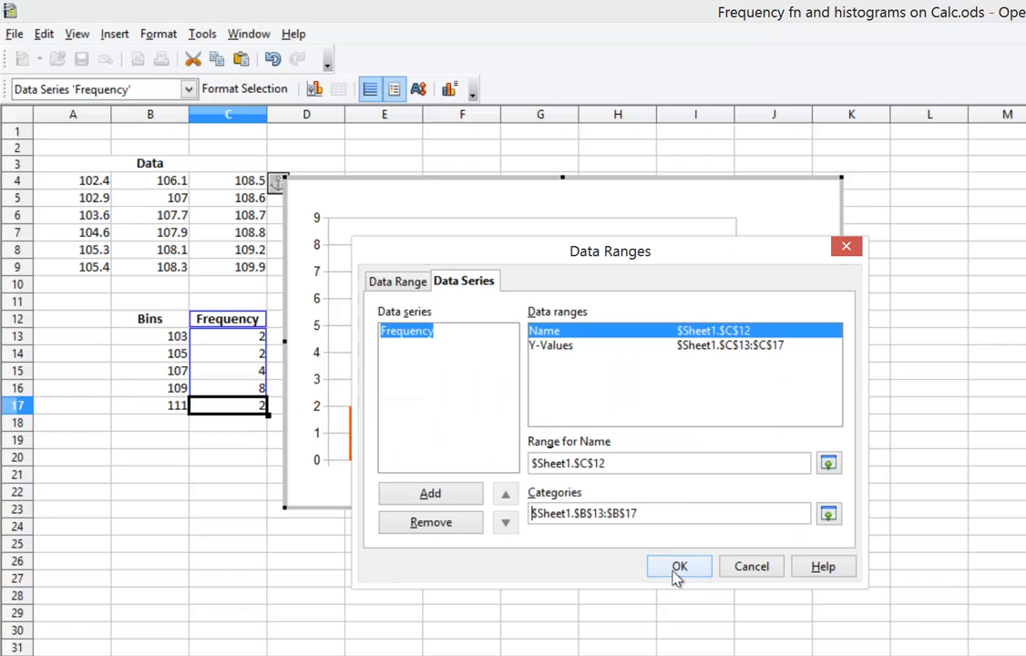
left_click(679, 567)
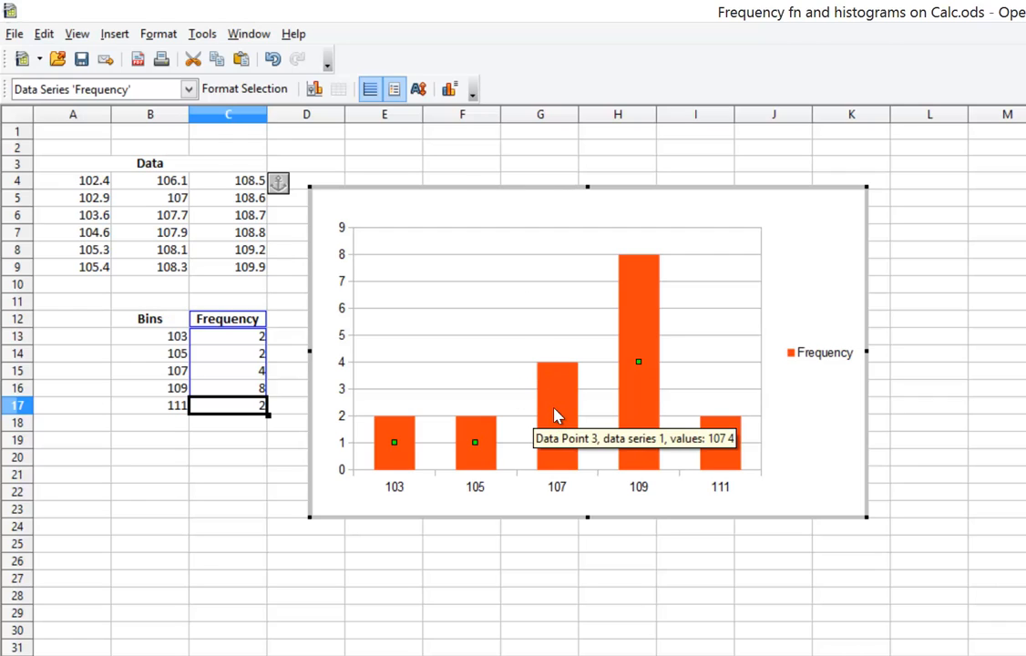
mouse_move(564, 396)
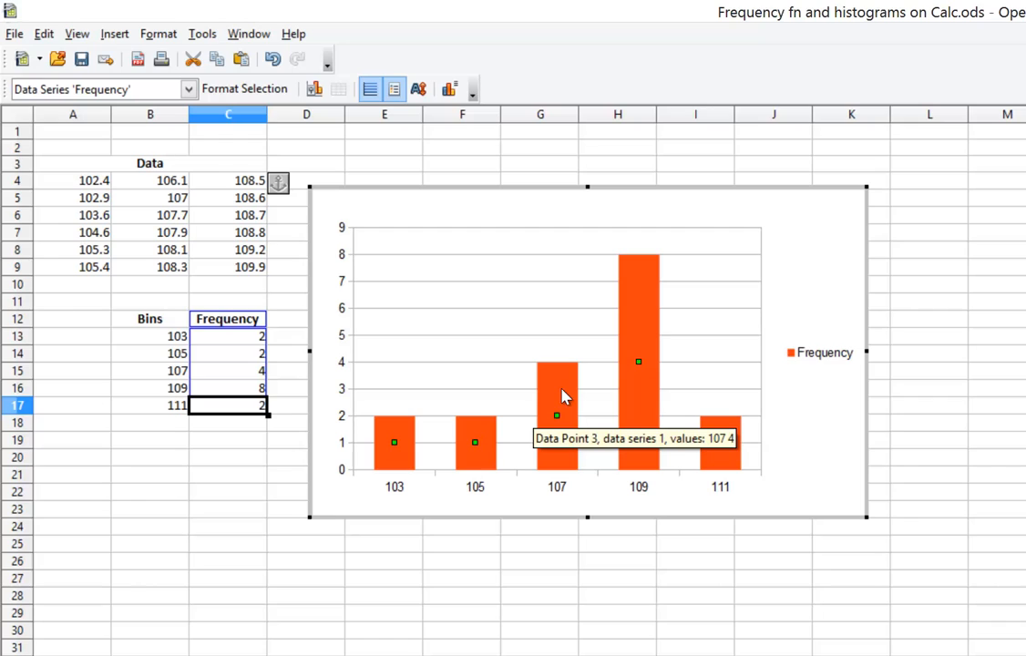
Step: Lower the Frequency series bar spacing to 0% in Format Data Series
right_click(563, 395)
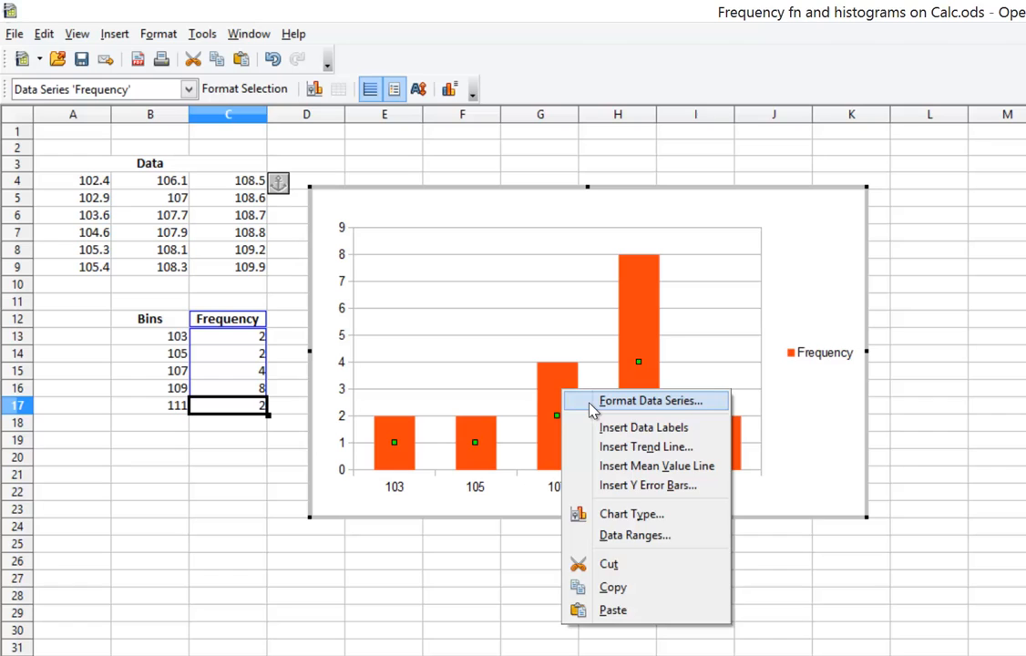
left_click(649, 400)
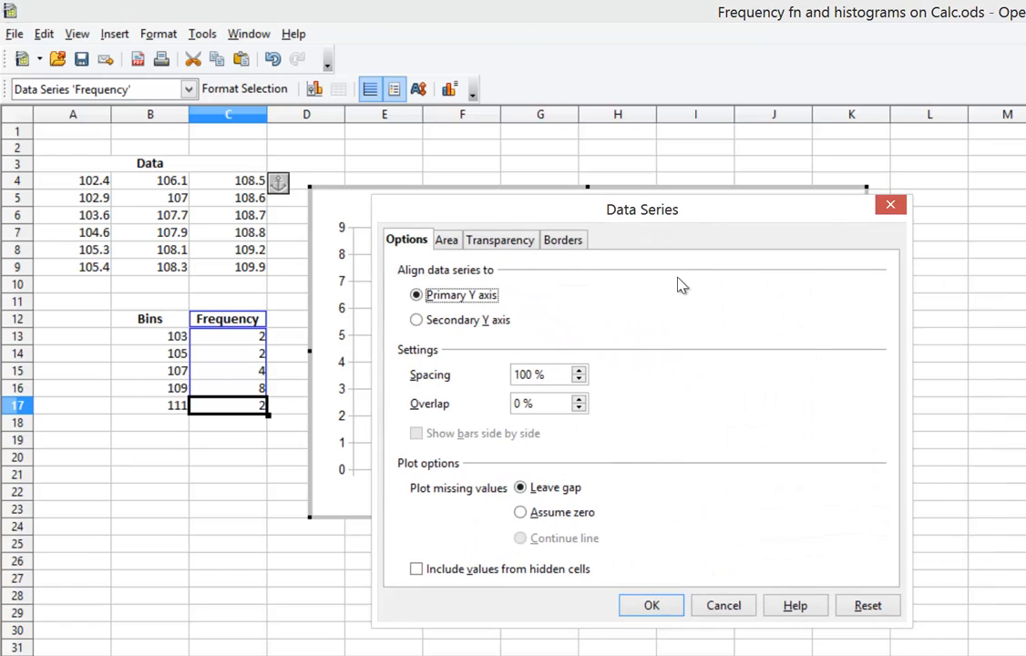
left_click(579, 379)
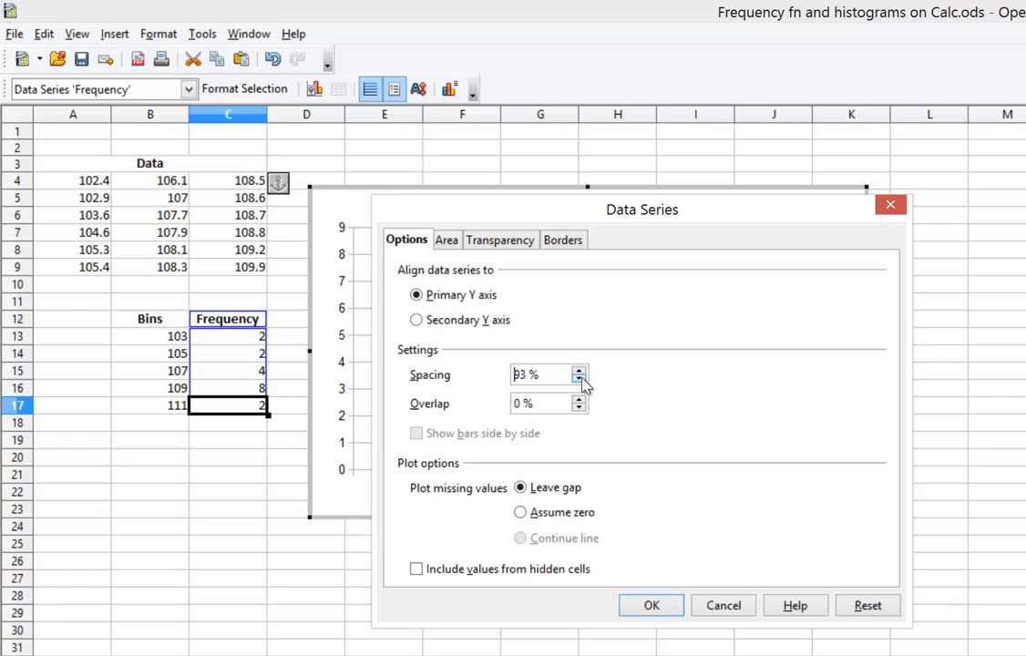
left_click(579, 381)
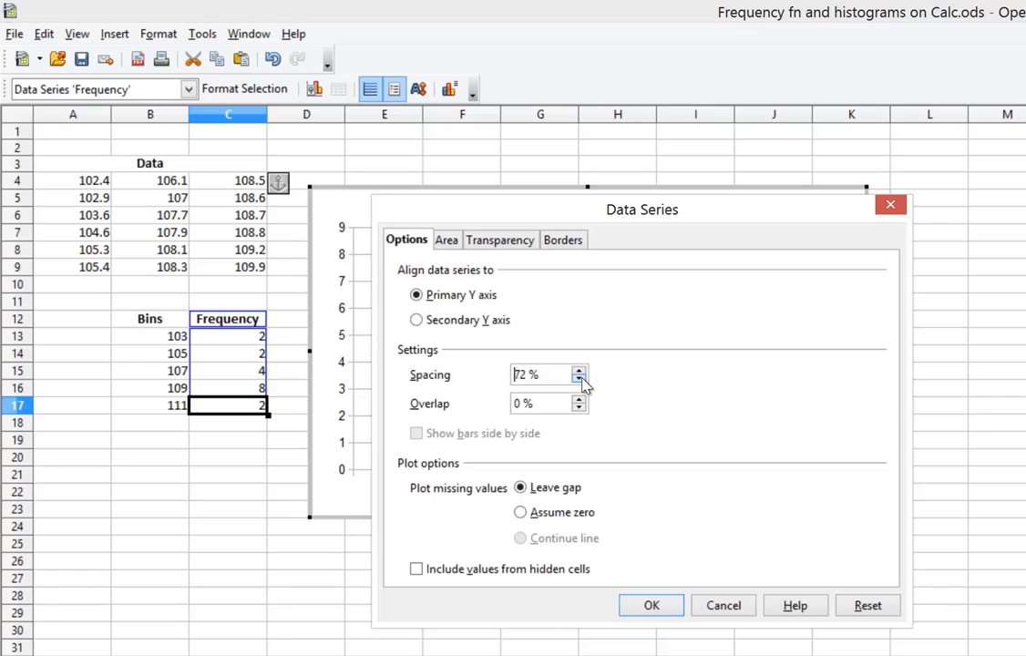
left_click(580, 380)
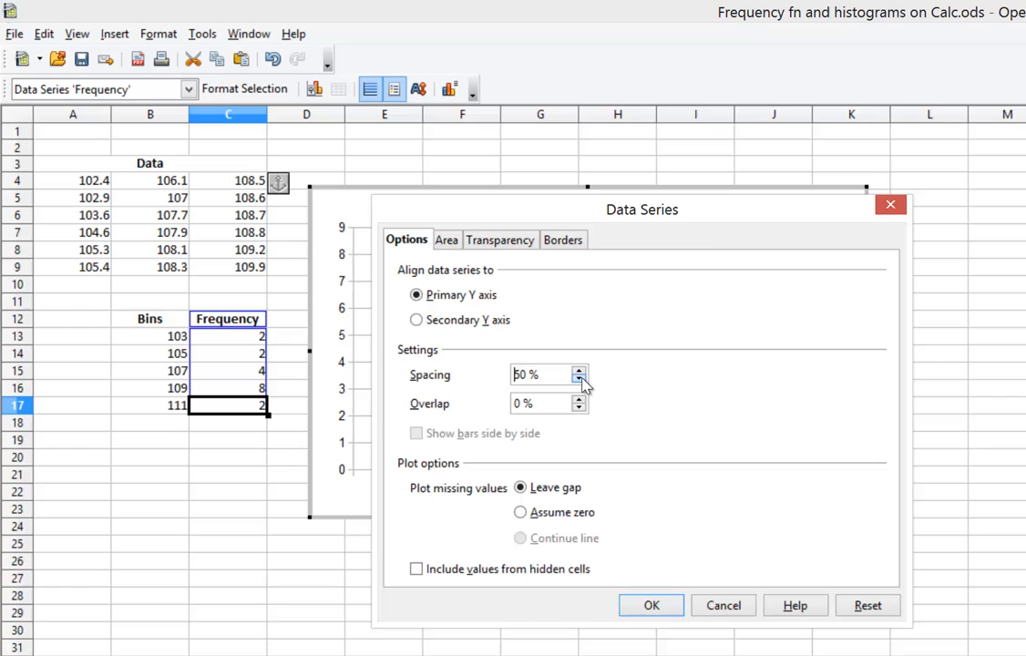
left_click(579, 380)
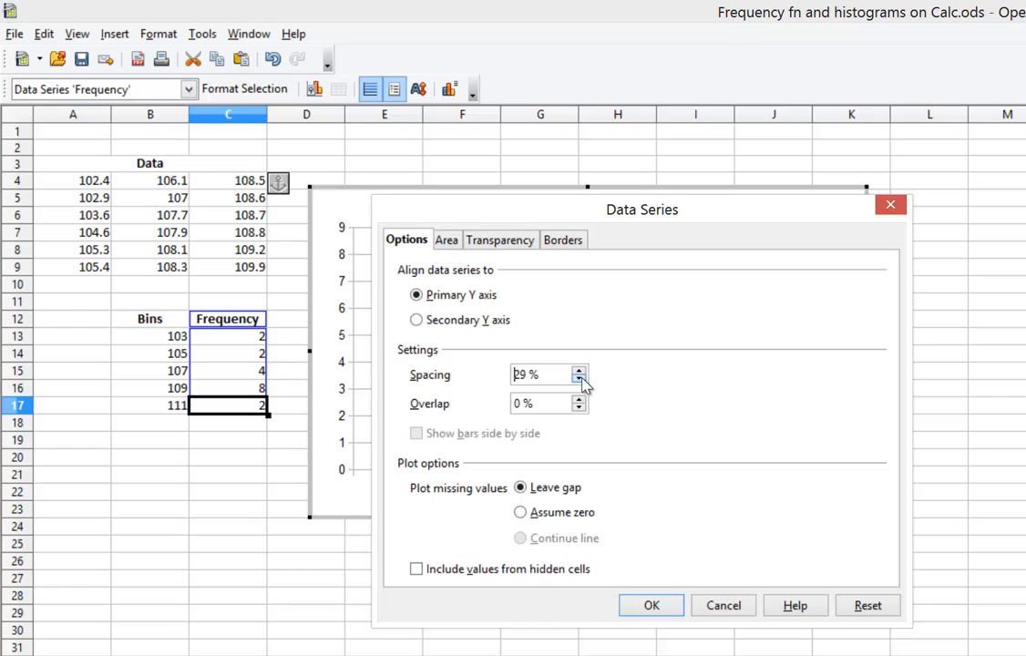
left_click(580, 380)
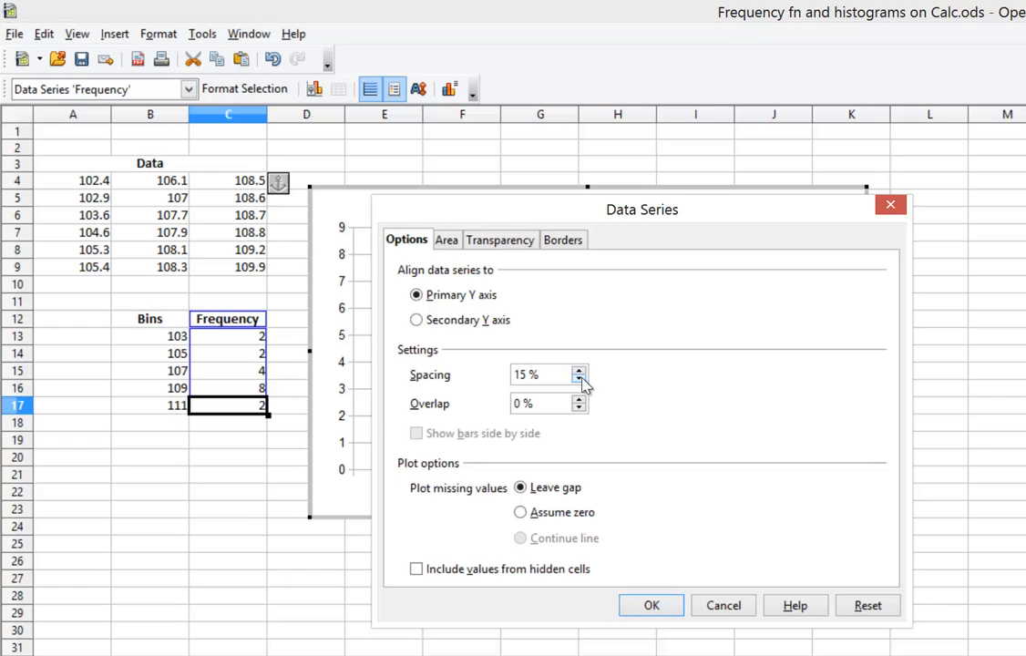
left_click(580, 381)
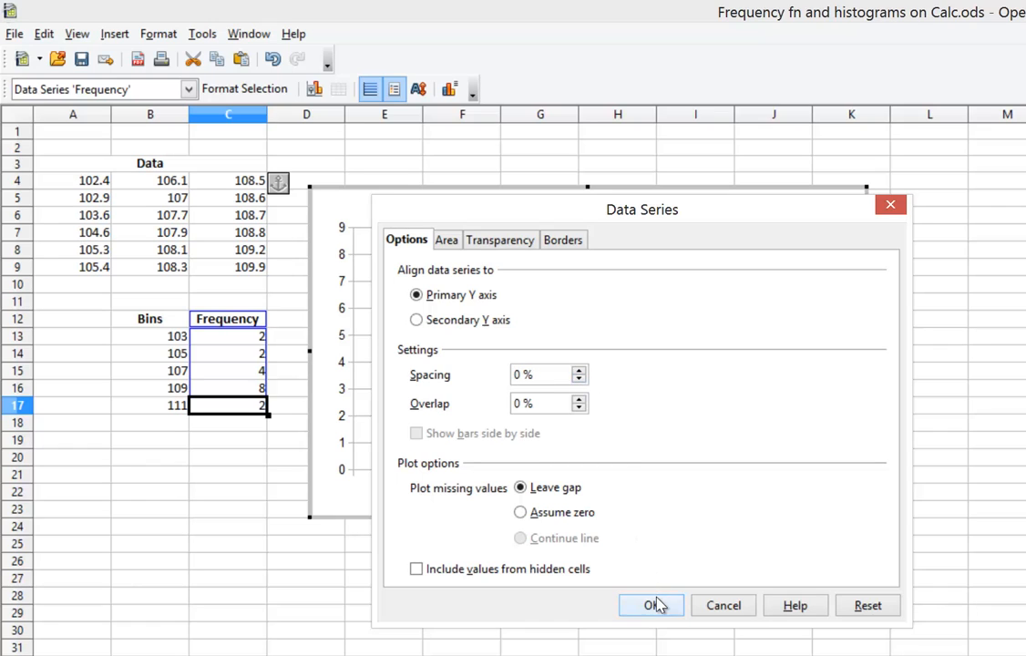
left_click(651, 605)
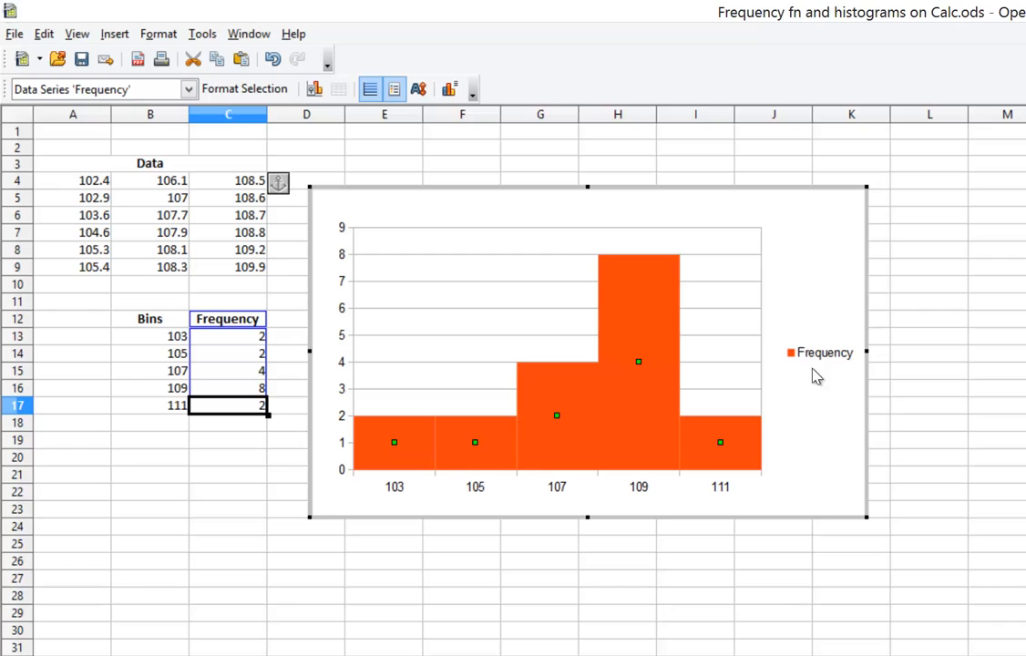
Step: Give the Frequency bars a continuous black border in Format Data Series
left_click(606, 461)
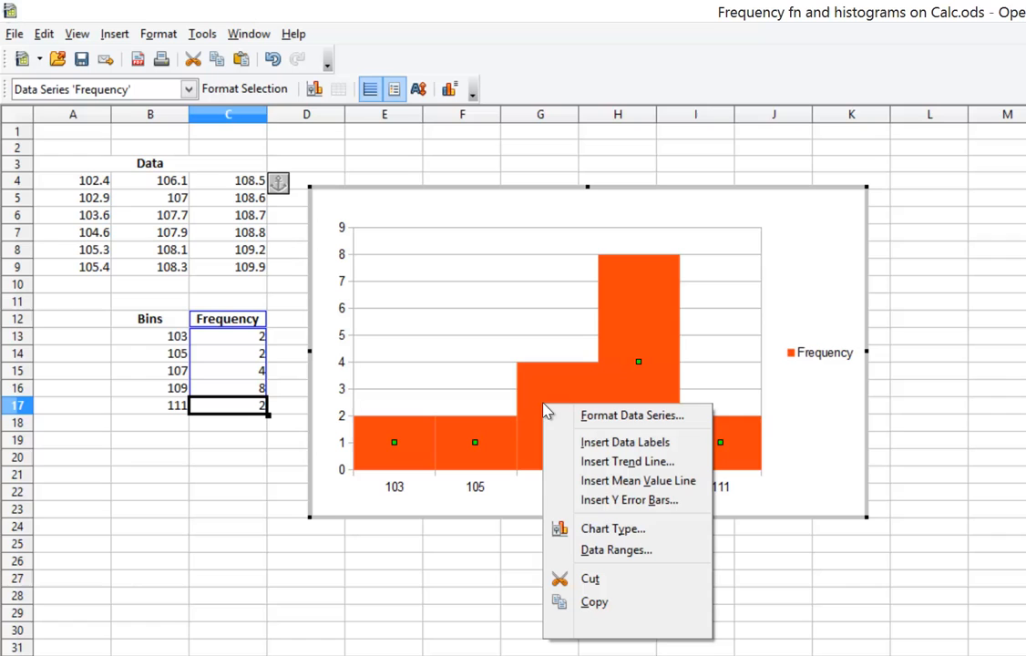
mouse_move(625, 442)
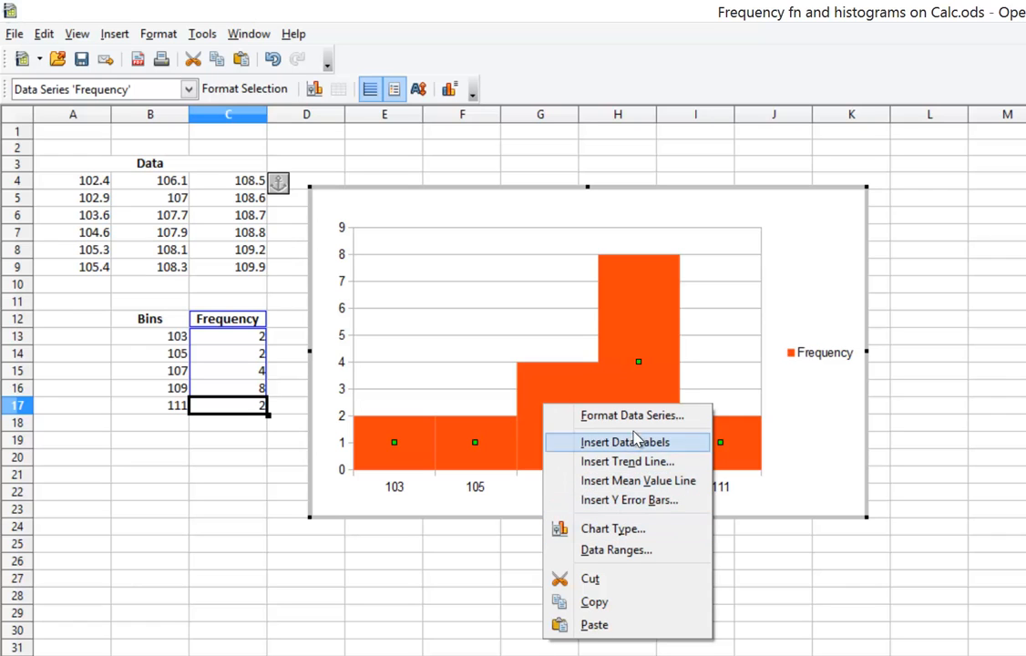
left_click(631, 416)
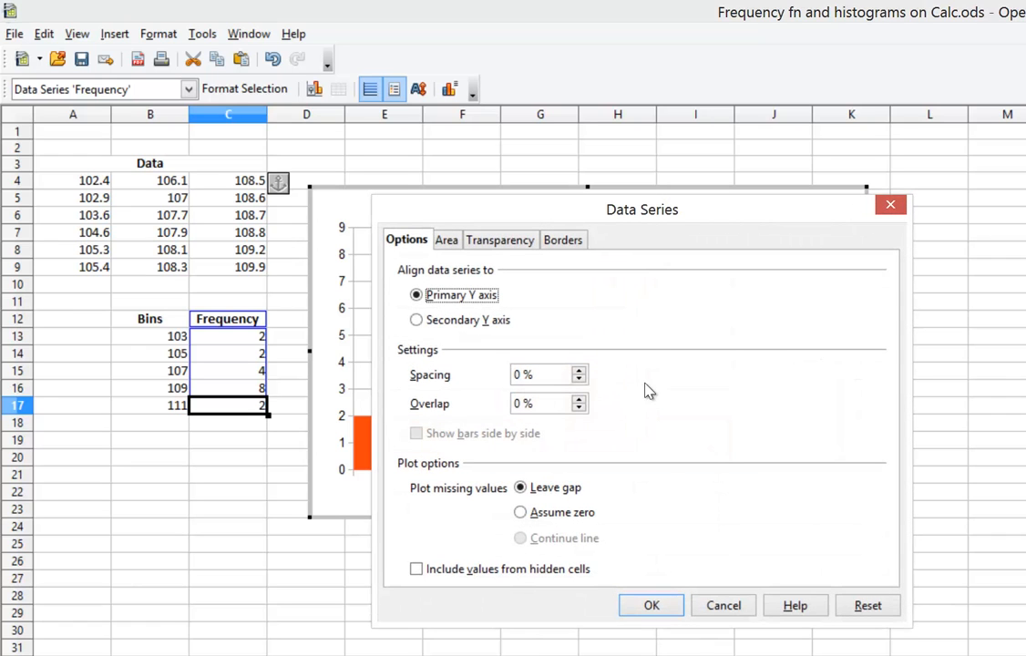
mouse_move(560, 225)
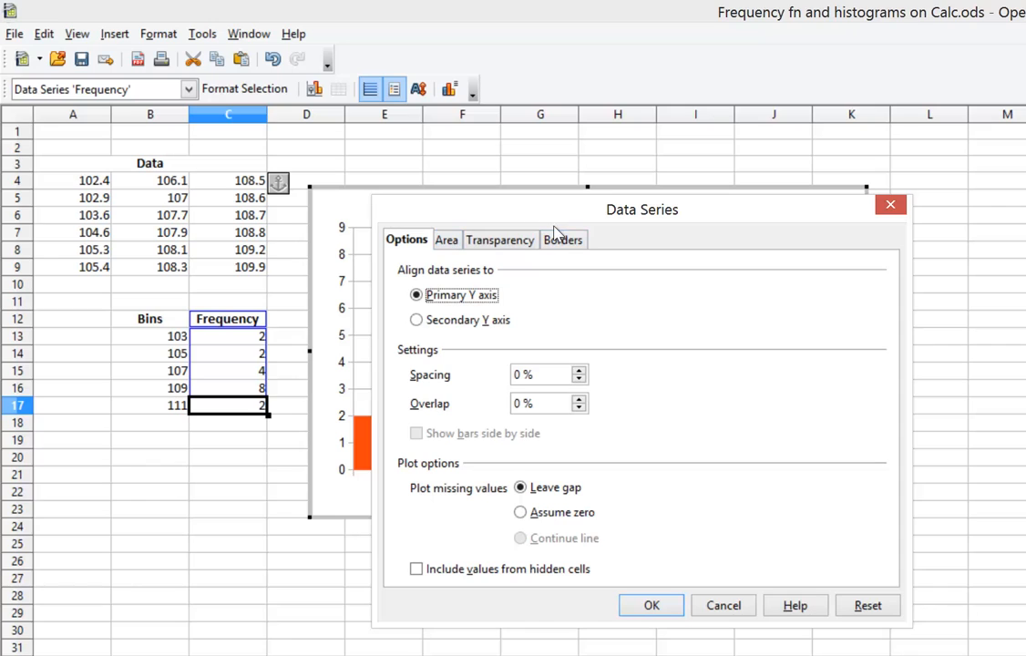
left_click(563, 239)
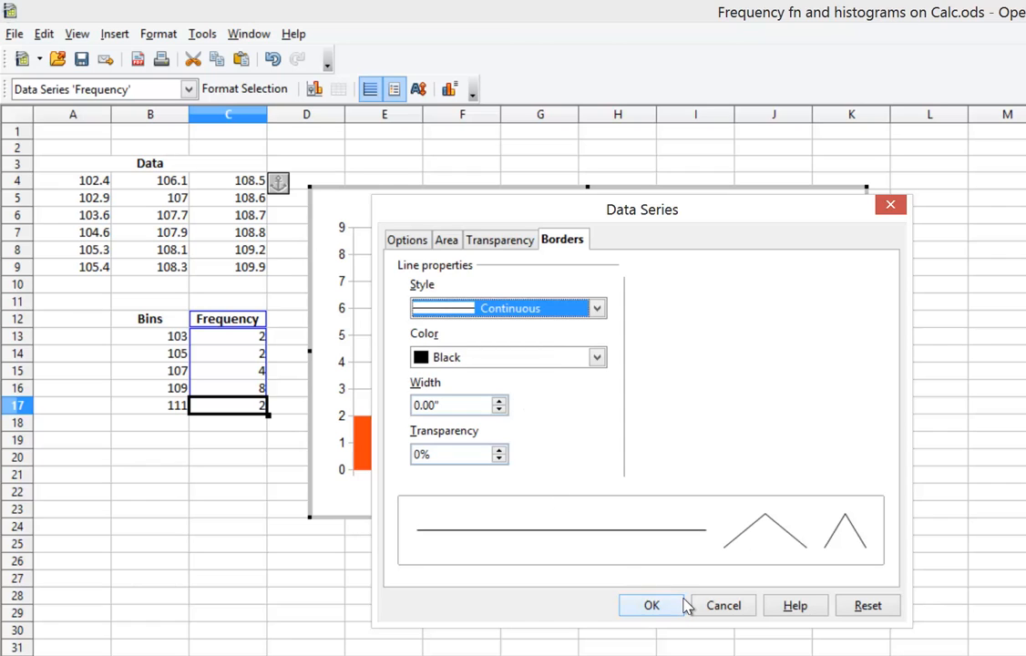
left_click(652, 605)
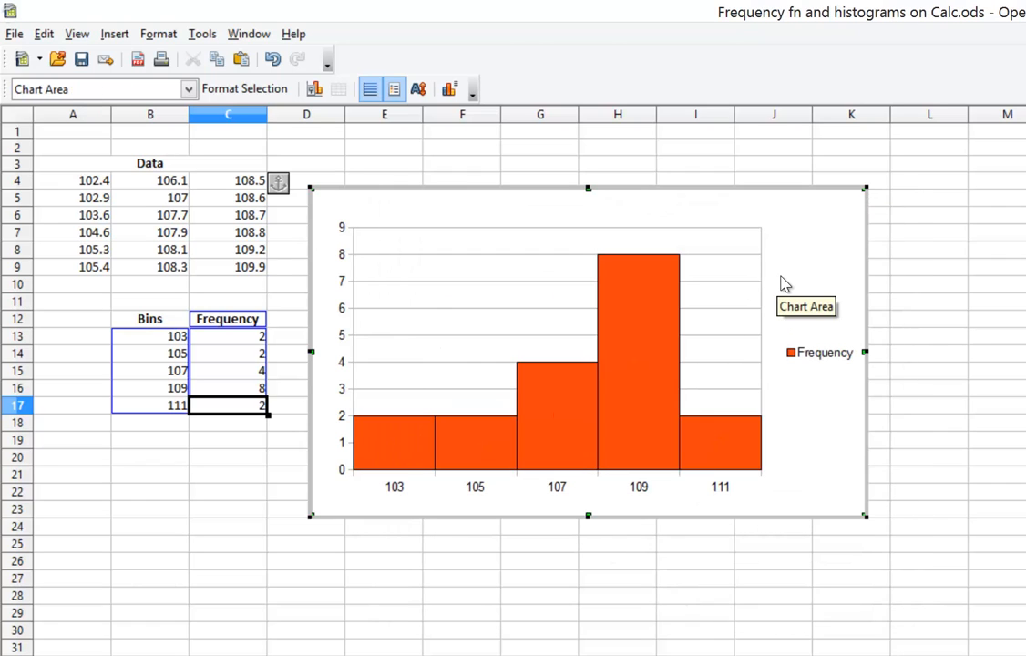